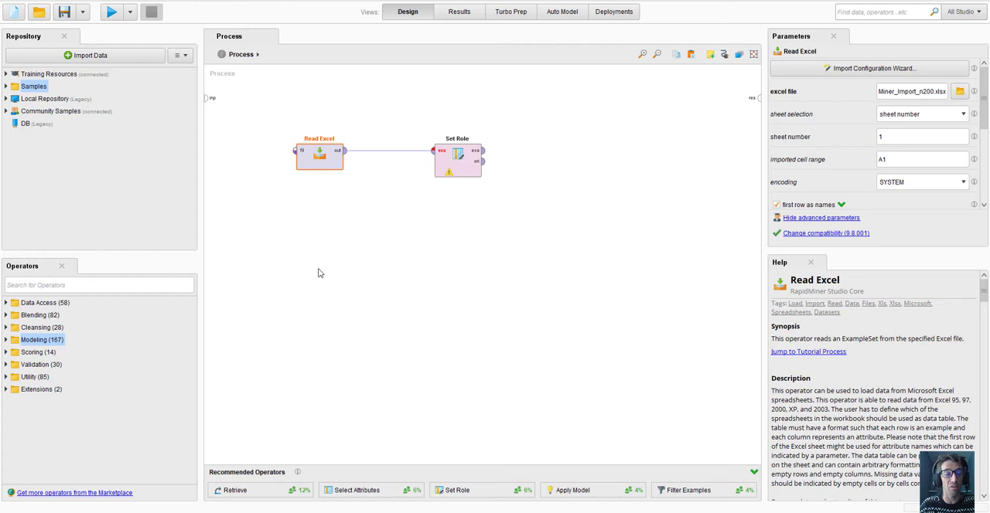
pyautogui.moveTo(410, 220)
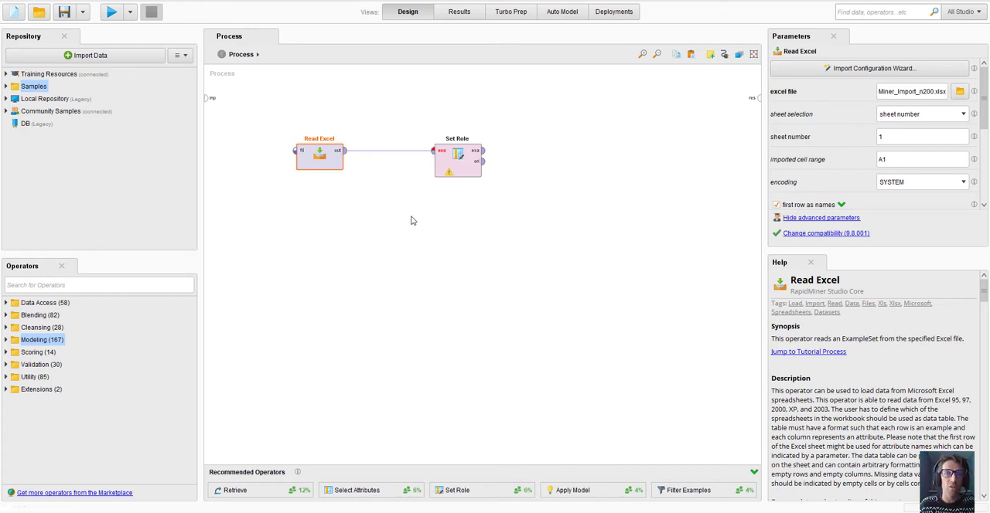
pyautogui.moveTo(556, 263)
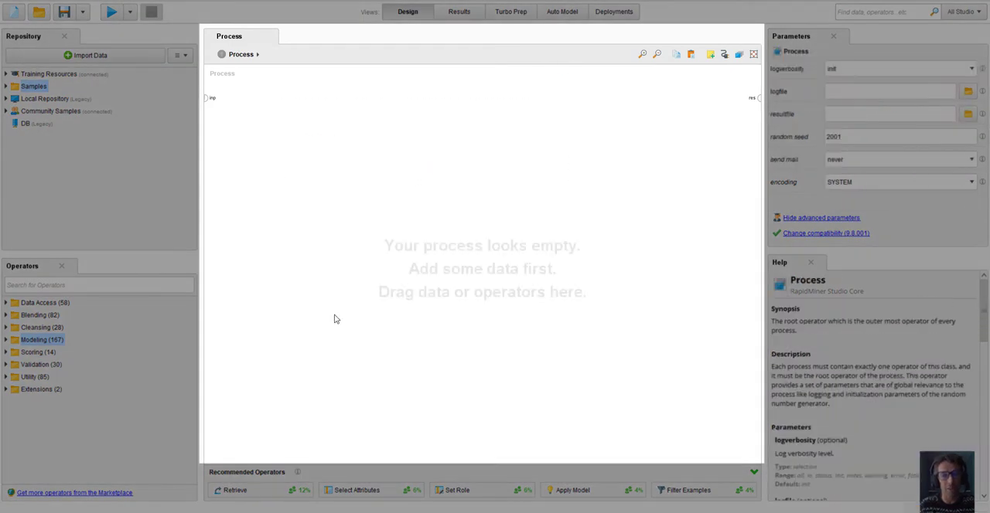
pyautogui.moveTo(399, 86)
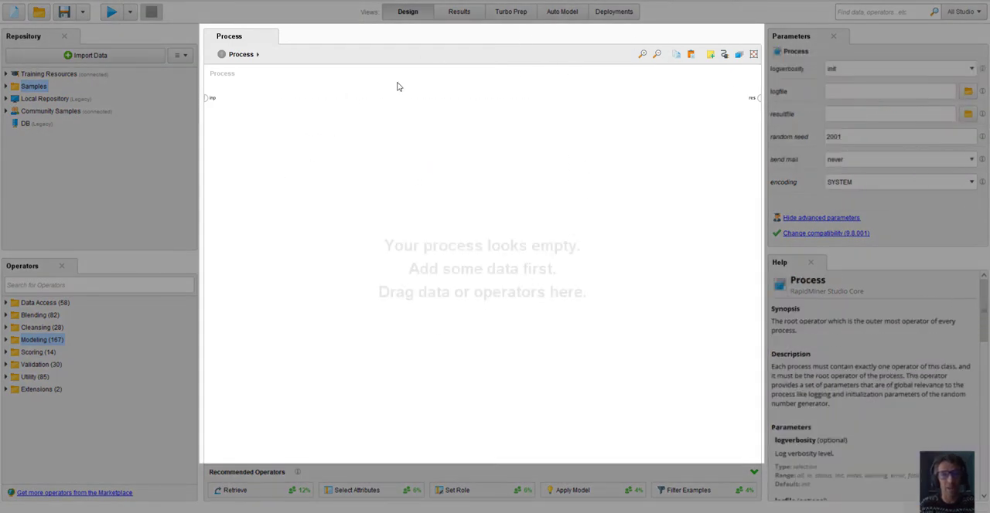
pyautogui.moveTo(611, 292)
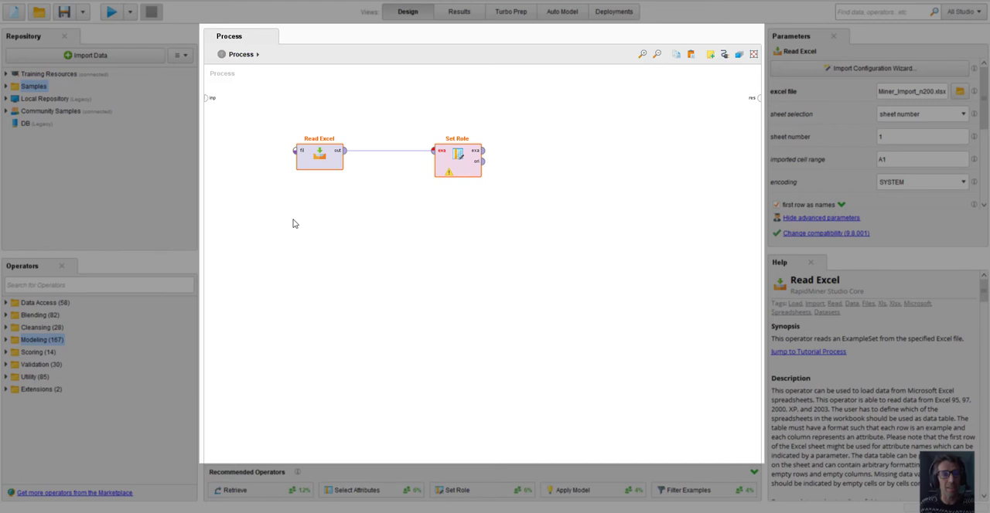
pyautogui.moveTo(737, 126)
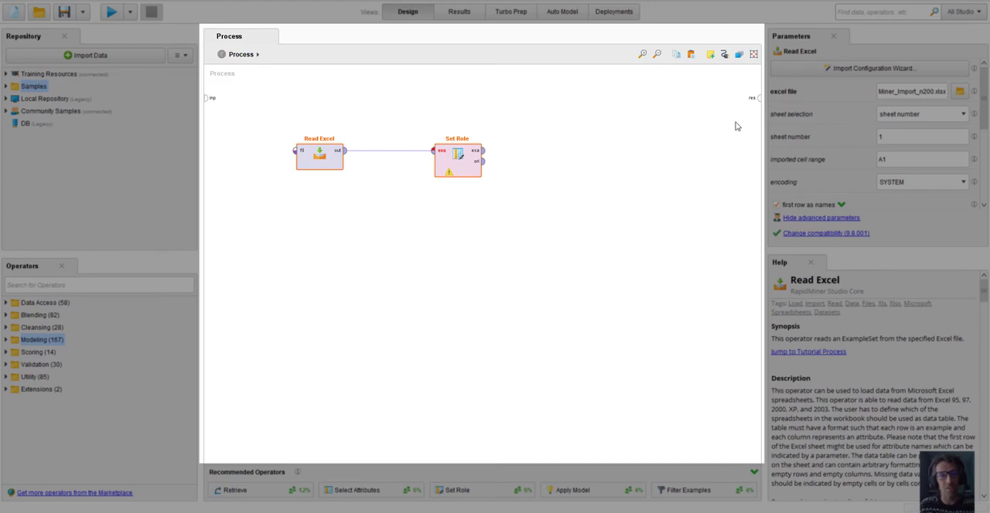
pyautogui.moveTo(230, 167)
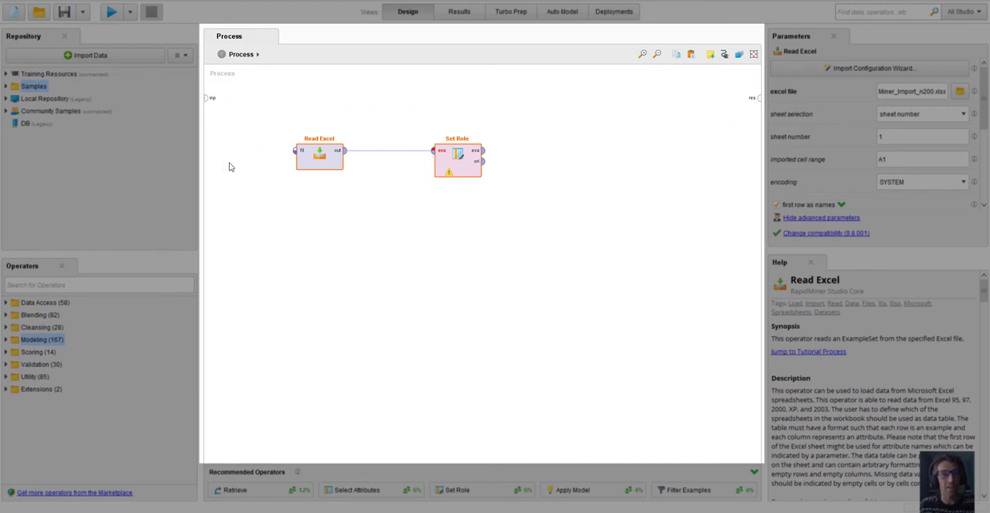
pyautogui.moveTo(442, 157)
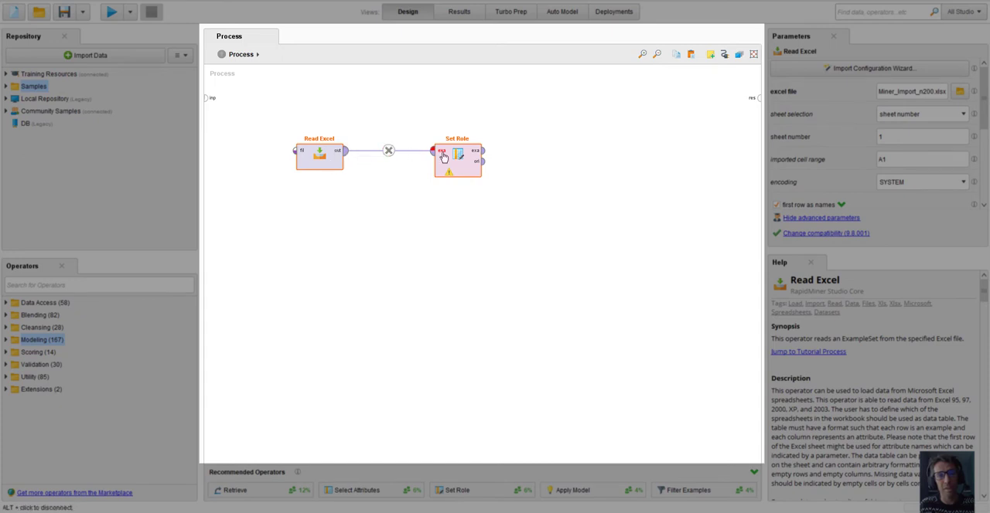
pyautogui.moveTo(355, 160)
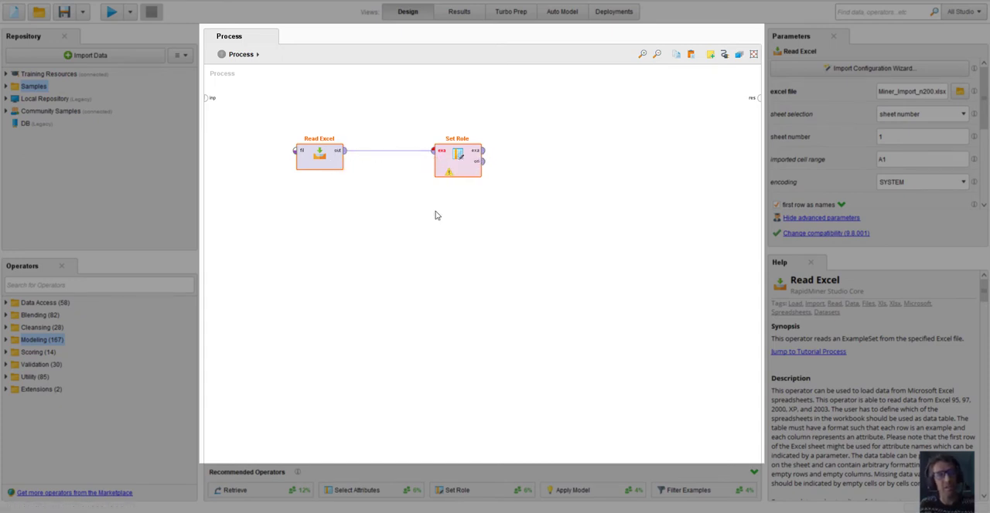
pyautogui.moveTo(421, 296)
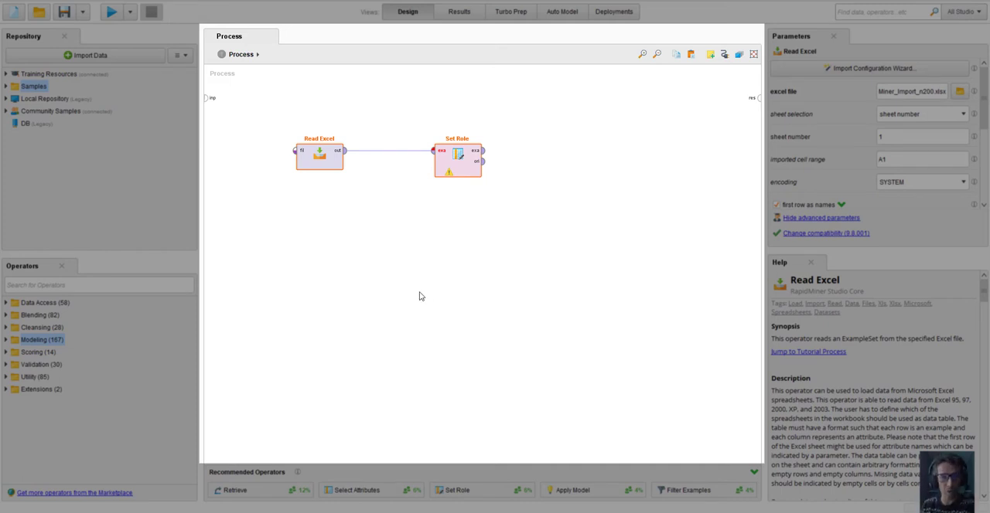
pyautogui.moveTo(423, 296)
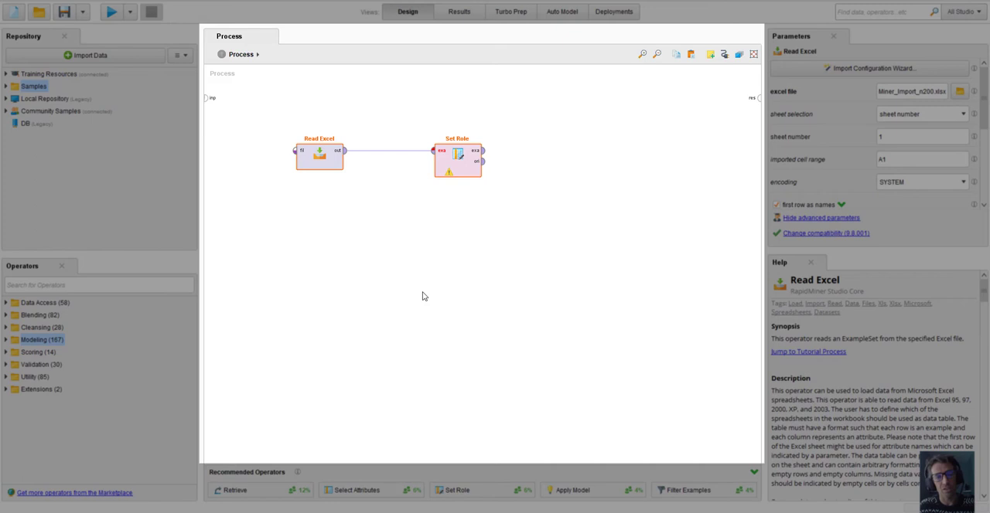
pyautogui.moveTo(285, 145)
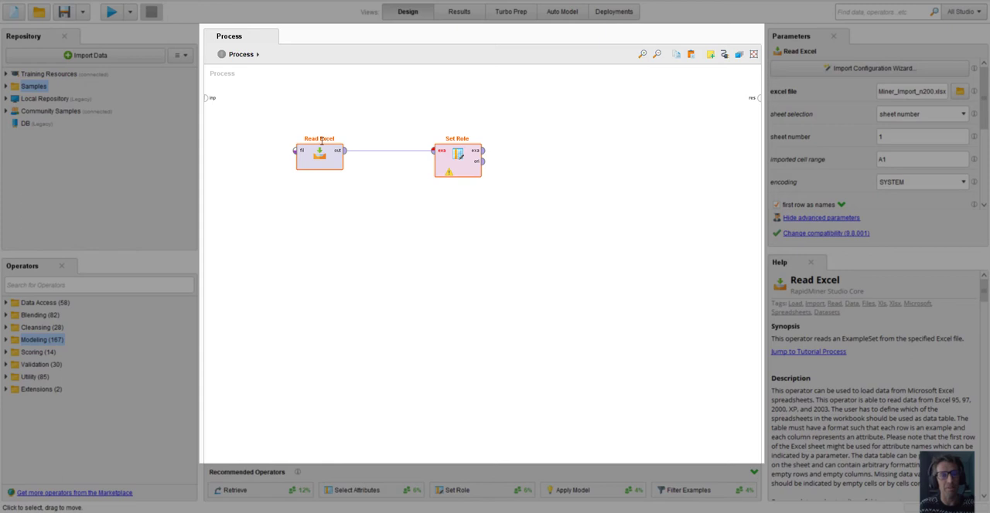
pyautogui.moveTo(330, 178)
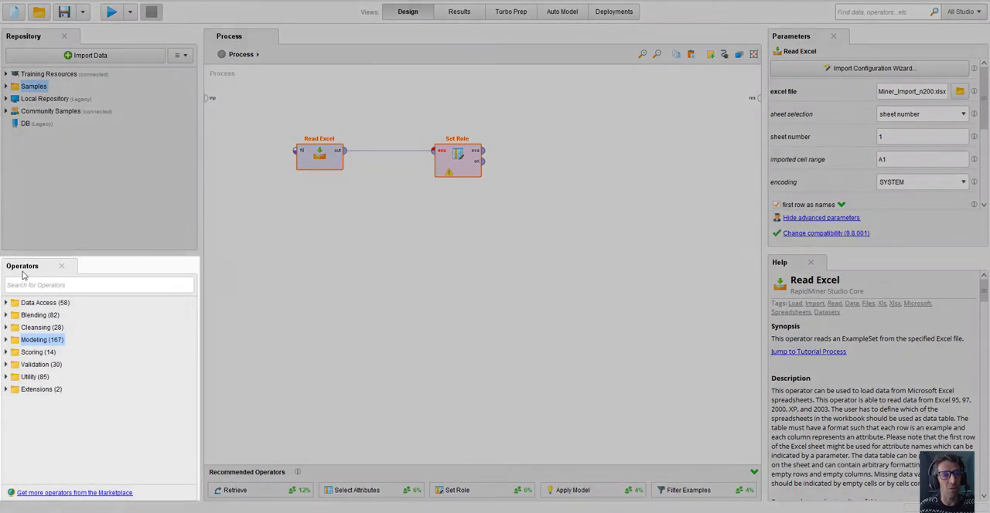
# Search the operator list for 'report', 'ana' and 'rec', clearing each search
pyautogui.click(99, 285)
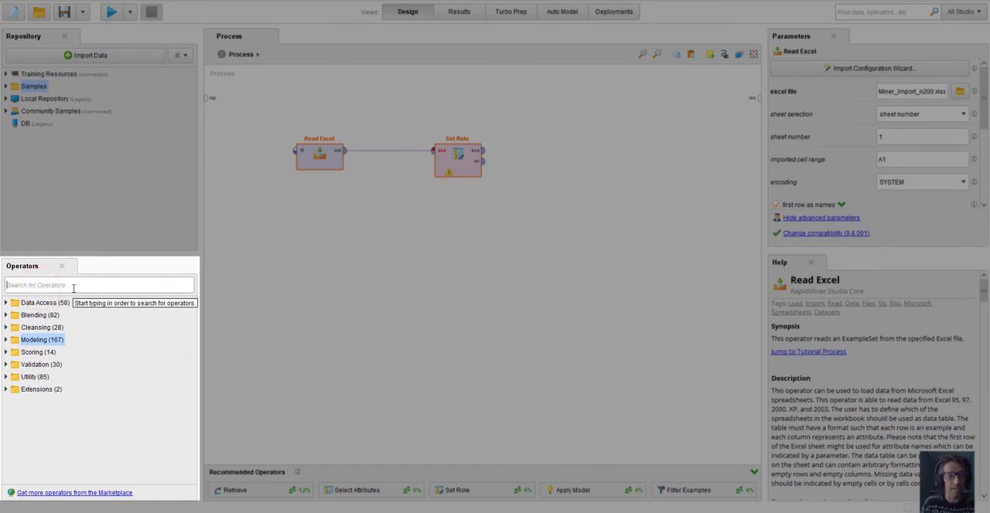
pyautogui.write('report')
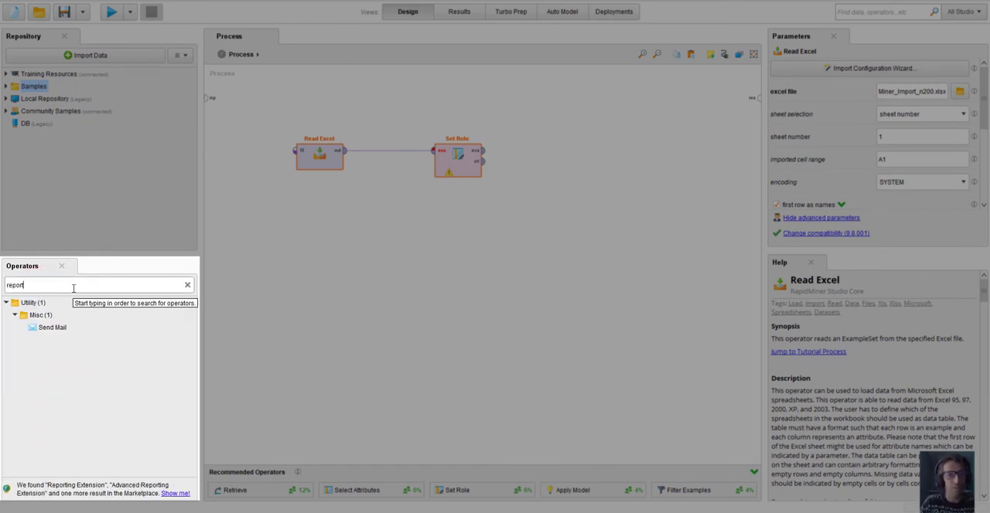
pyautogui.write('ana')
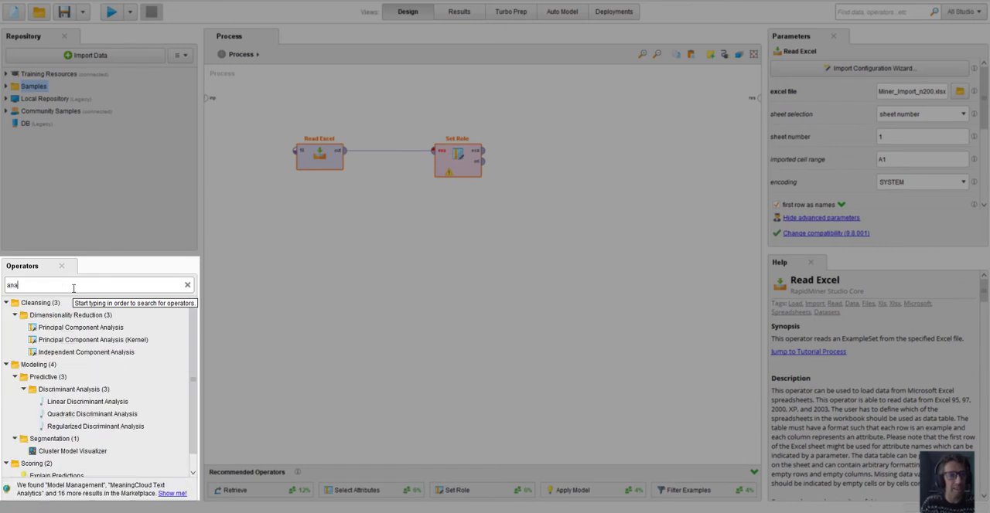
pyautogui.click(186, 285)
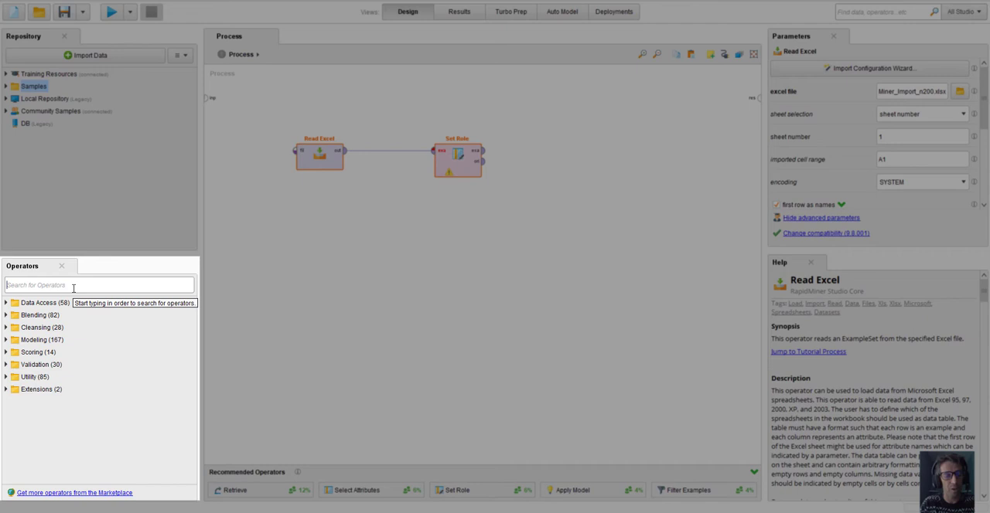
pyautogui.write('rec')
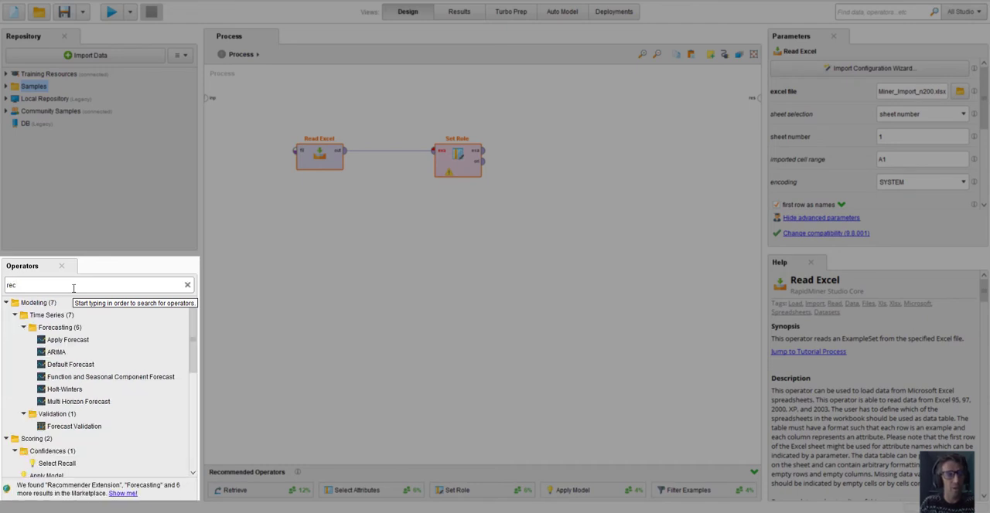
pyautogui.click(187, 285)
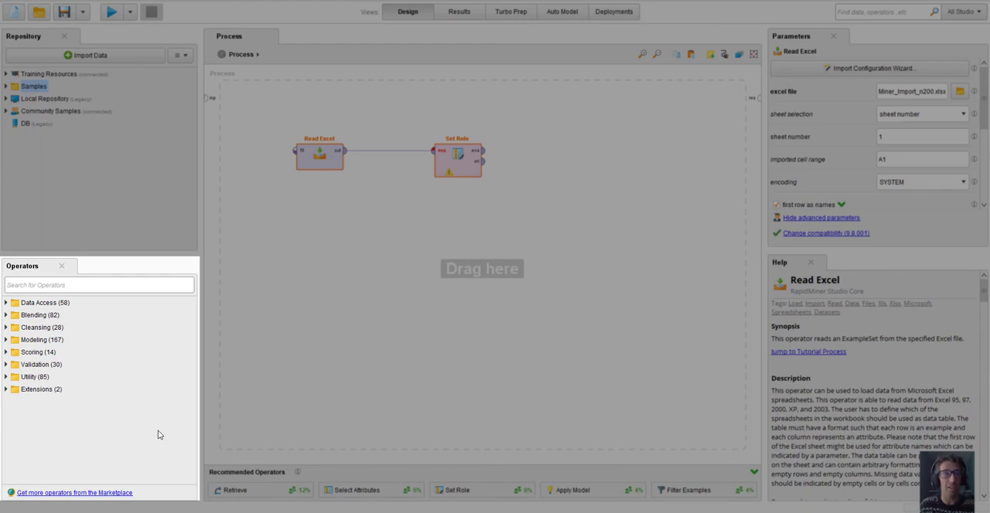
pyautogui.moveTo(172, 274)
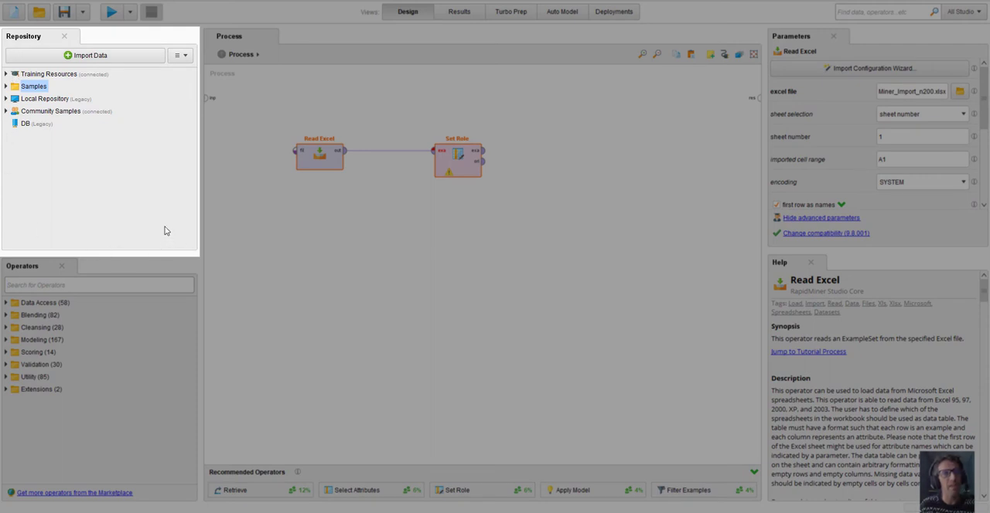
pyautogui.moveTo(95, 202)
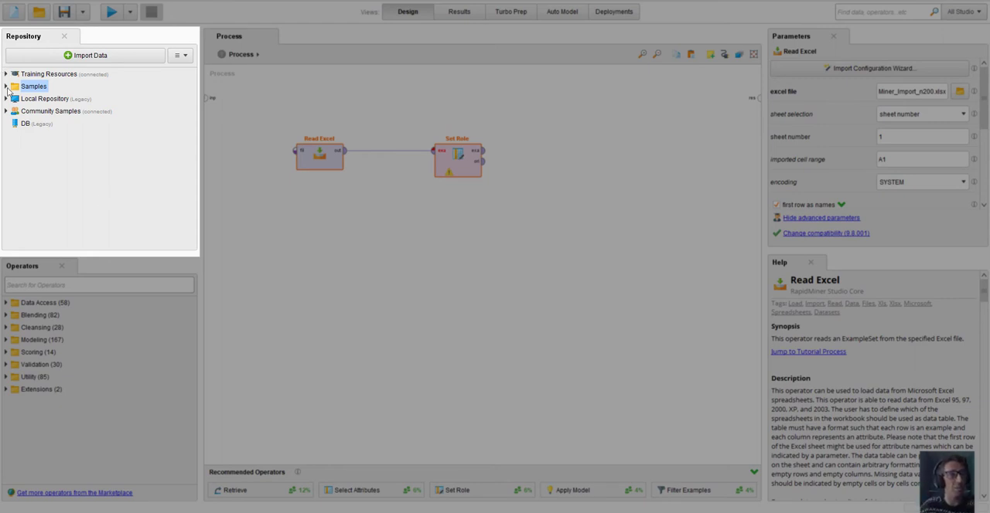
pyautogui.moveTo(45, 111)
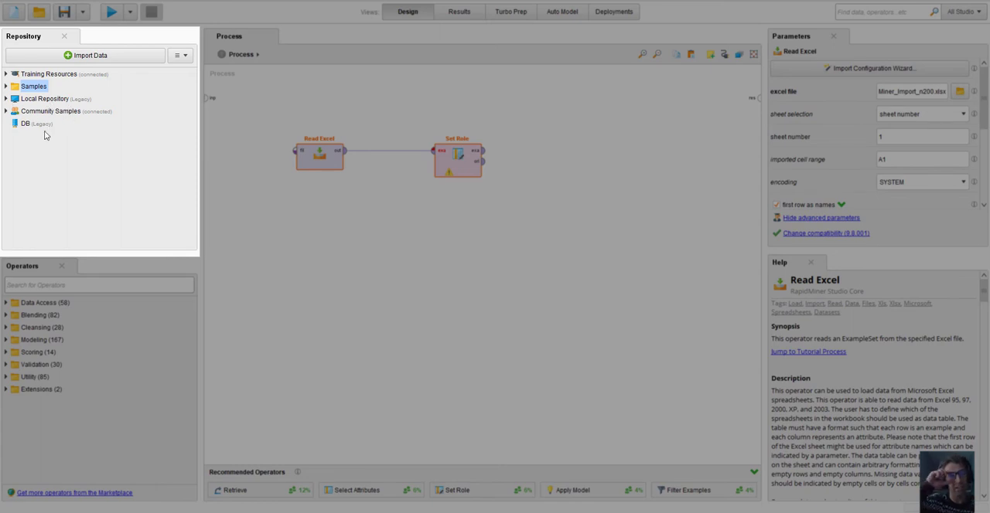
# Peek into the Local Repository, then compare the Set Role and Read Excel settings
pyautogui.click(6, 98)
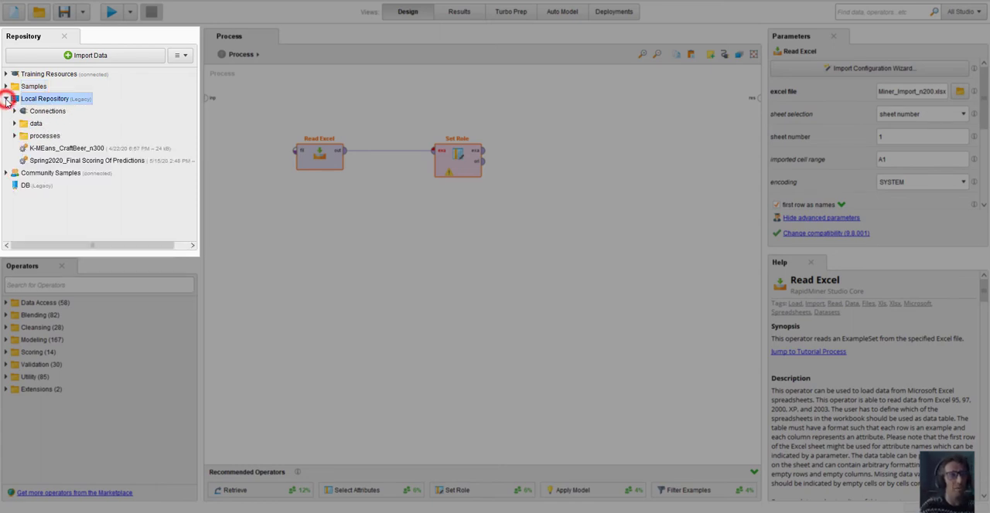
pyautogui.click(6, 99)
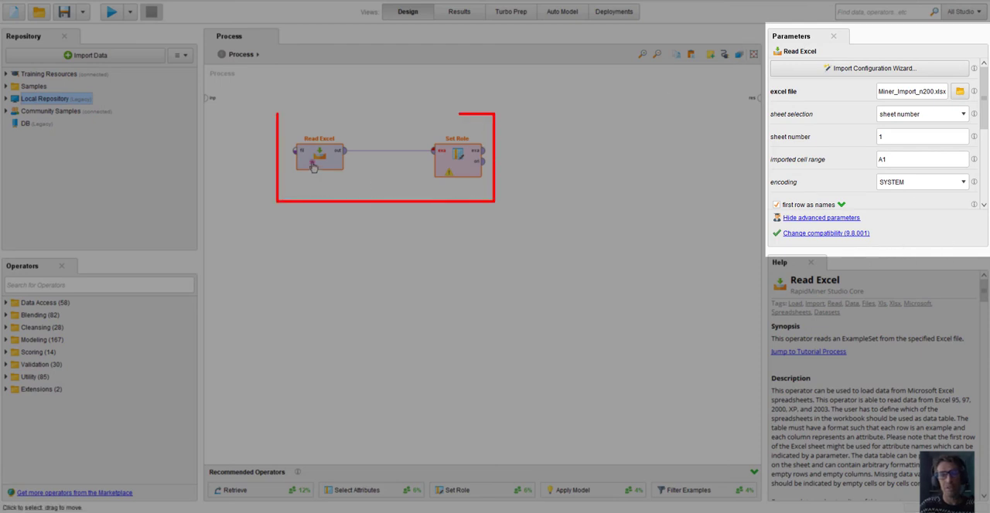
pyautogui.click(456, 158)
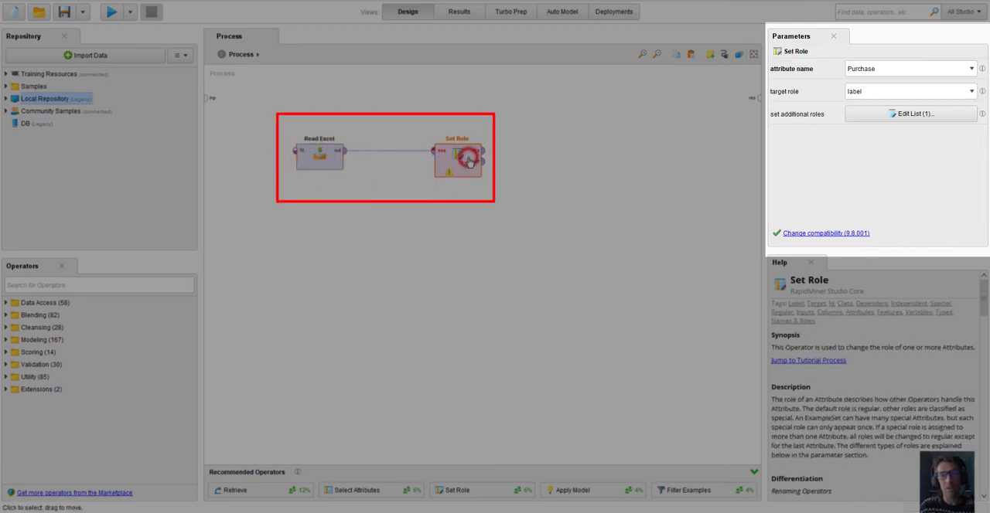
pyautogui.click(319, 152)
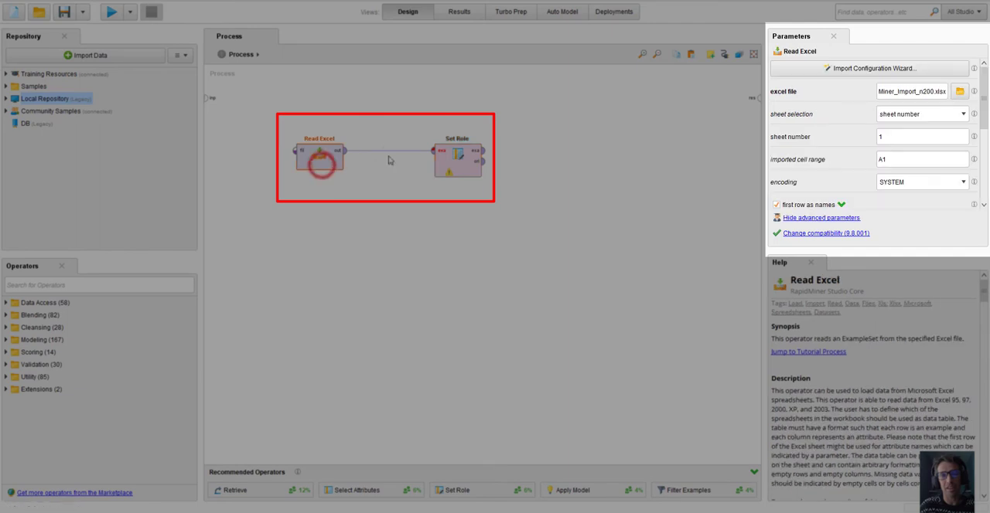
pyautogui.click(457, 154)
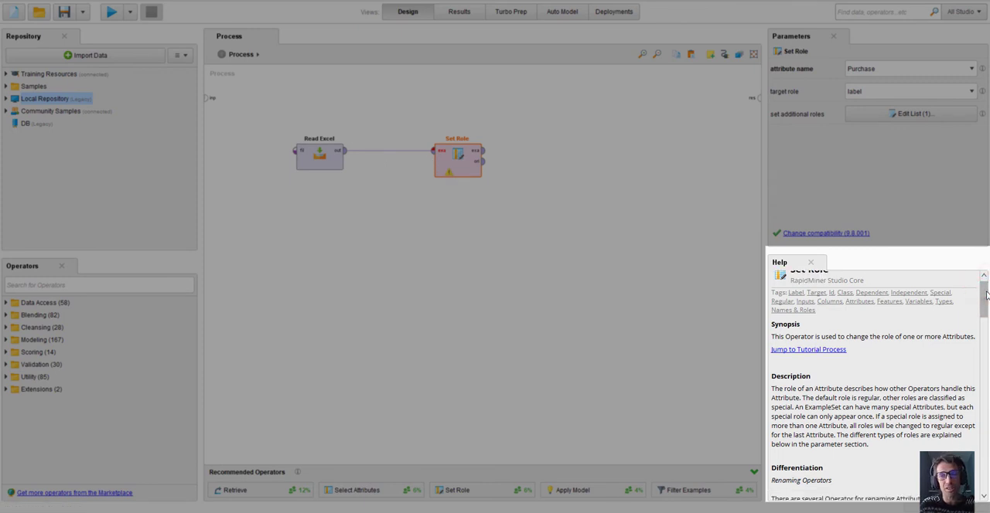
# Scroll through Set Role's parameters, then reselect the Read Excel operator
pyautogui.scroll(-3)
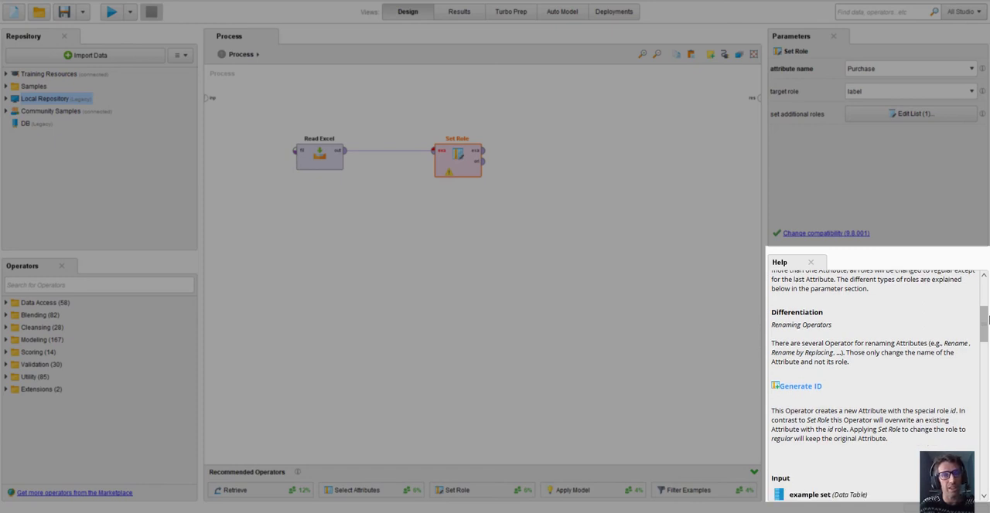
pyautogui.scroll(-3)
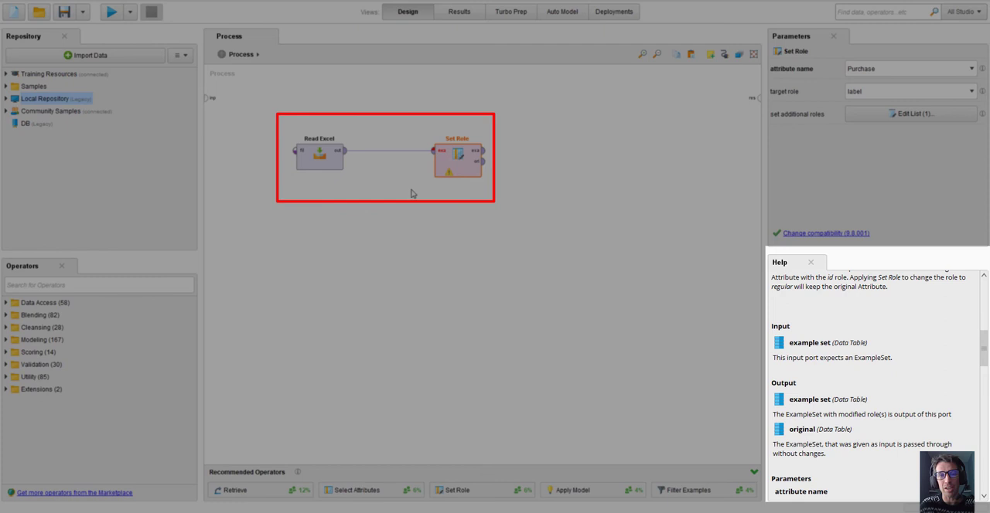
pyautogui.click(457, 154)
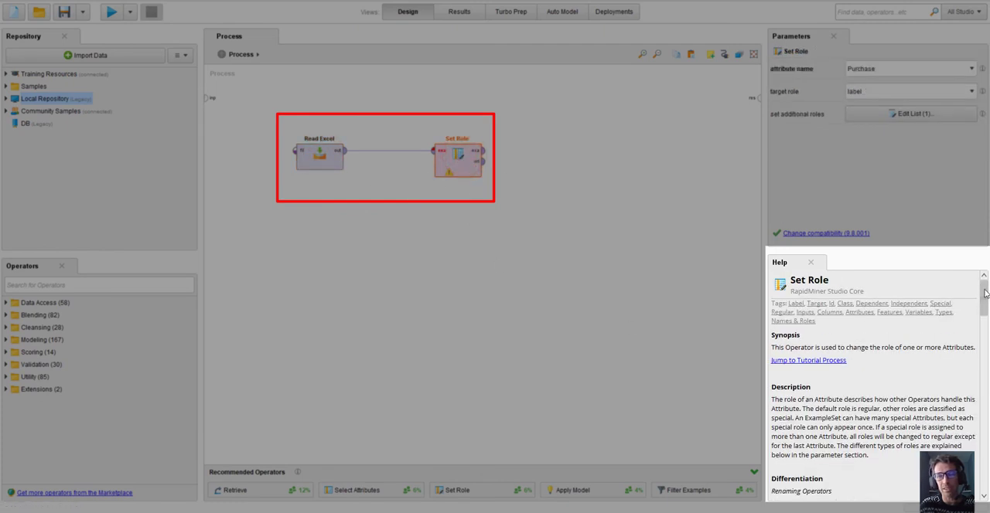
pyautogui.scroll(-3)
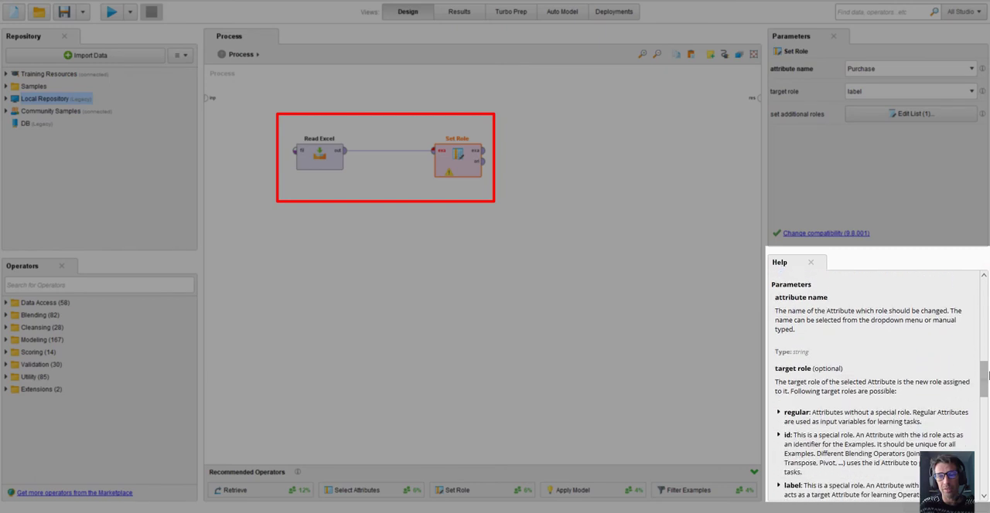
pyautogui.scroll(-3)
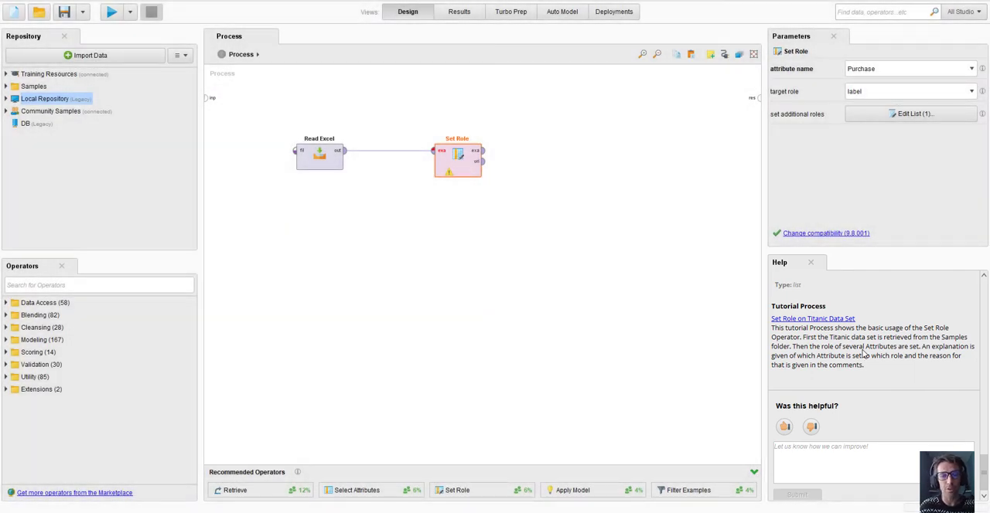
pyautogui.moveTo(307, 474)
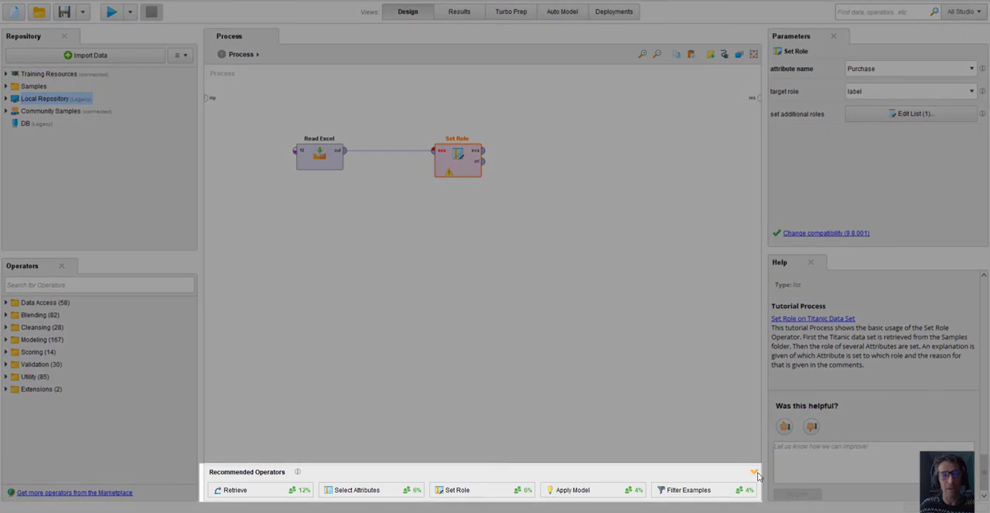
pyautogui.moveTo(530, 414)
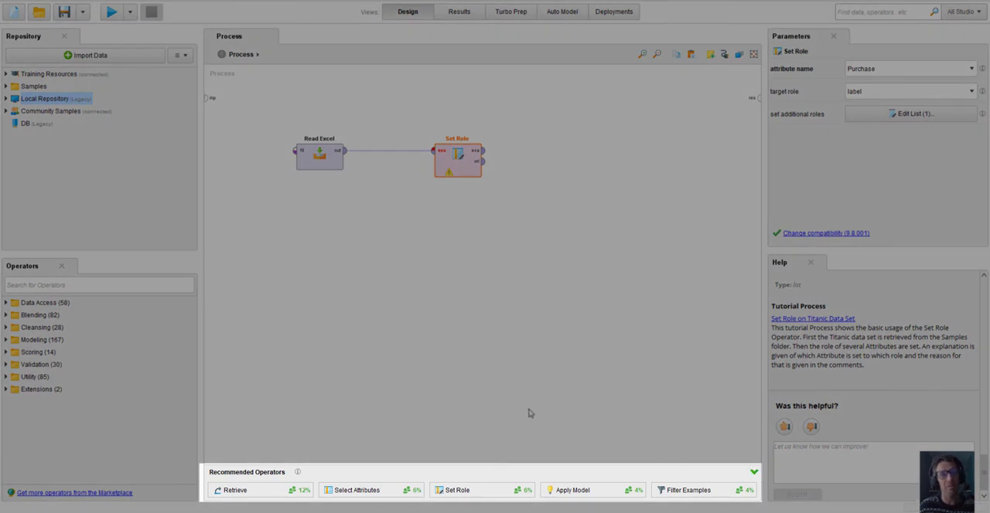
pyautogui.moveTo(520, 410)
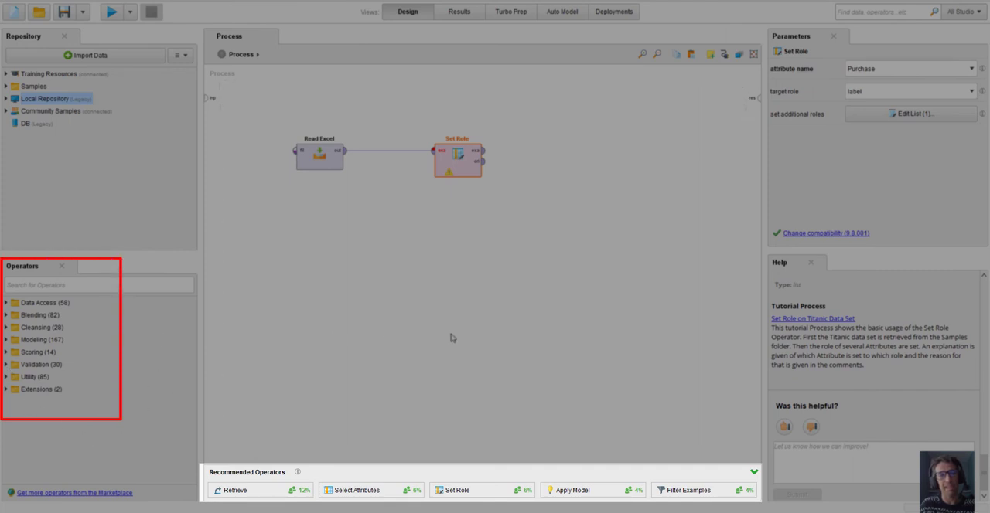
pyautogui.moveTo(598, 272)
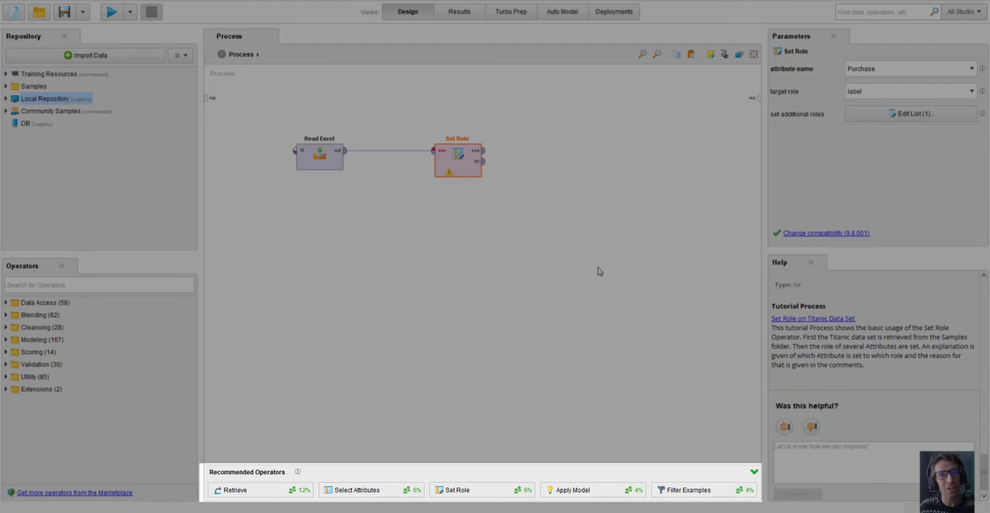
pyautogui.moveTo(613, 462)
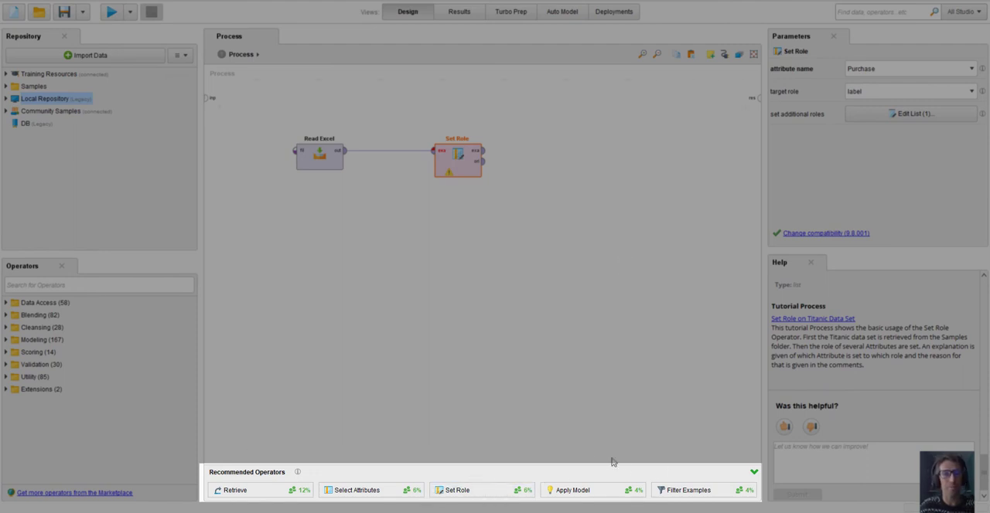
pyautogui.moveTo(299, 201)
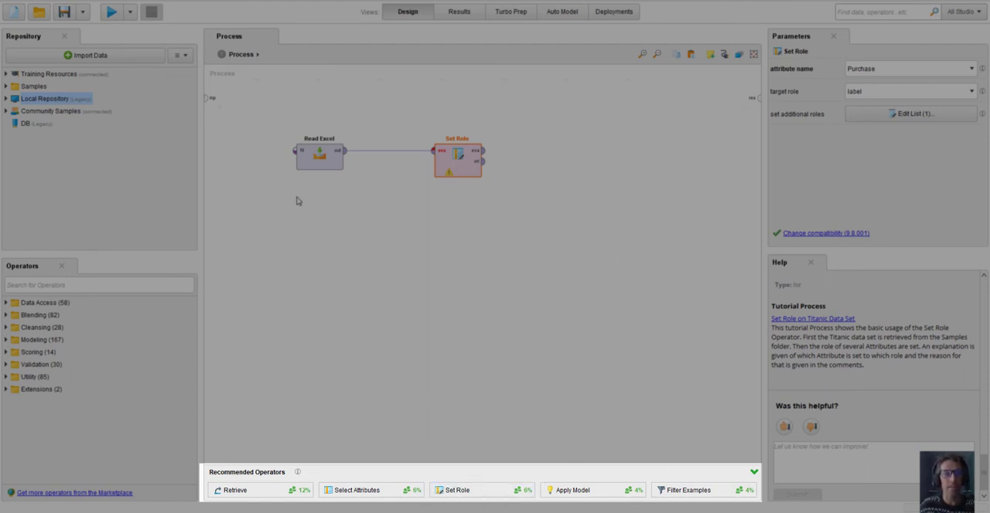
pyautogui.click(319, 155)
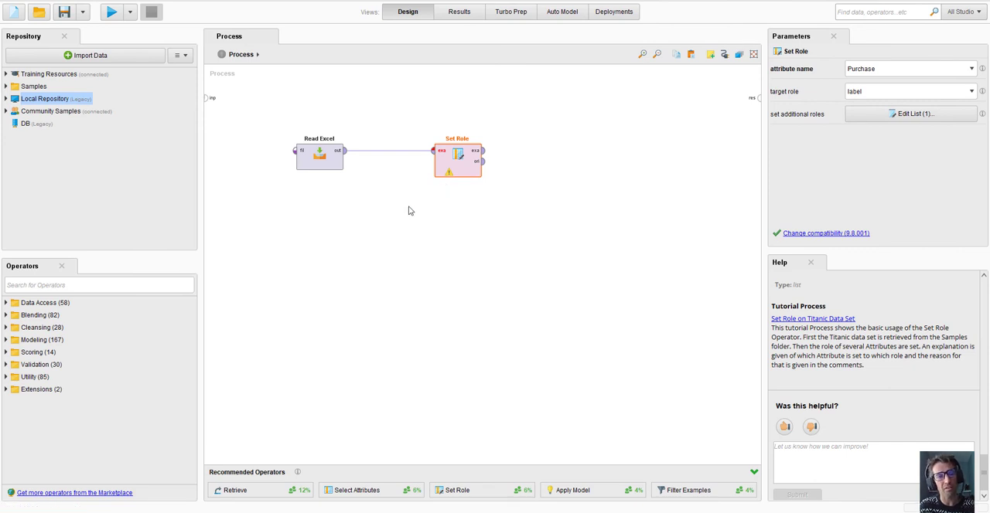
pyautogui.moveTo(398, 275)
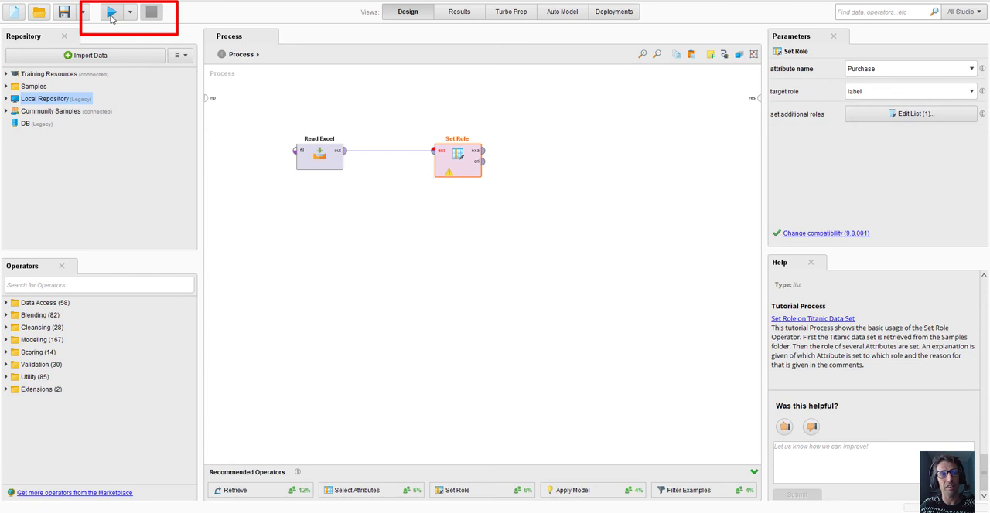
# Run the process, apply Fix for the missing final connection, and rerun
pyautogui.click(112, 12)
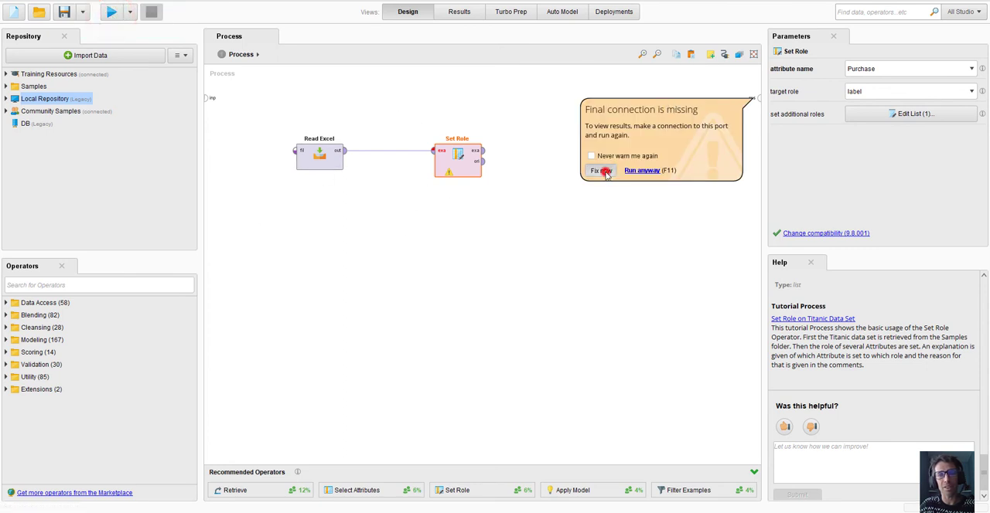
pyautogui.click(601, 170)
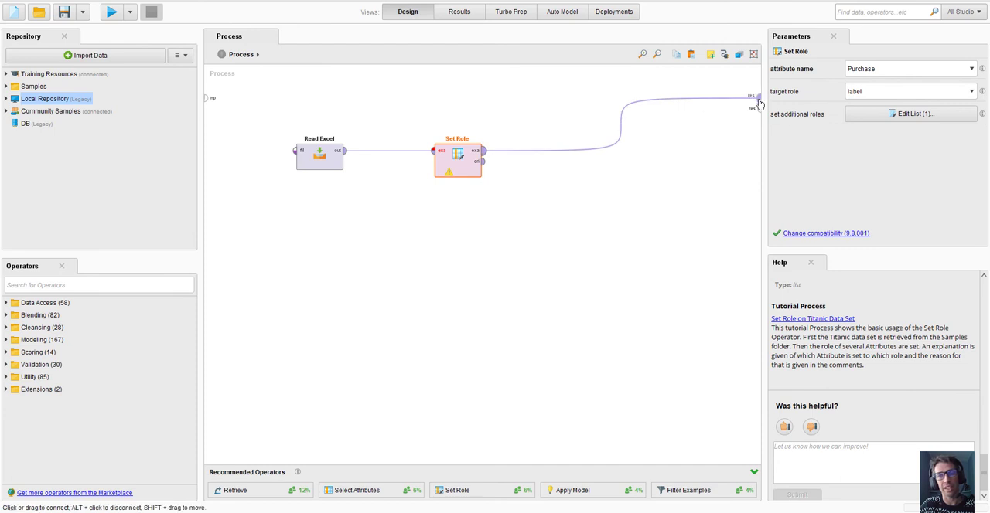
pyautogui.click(111, 11)
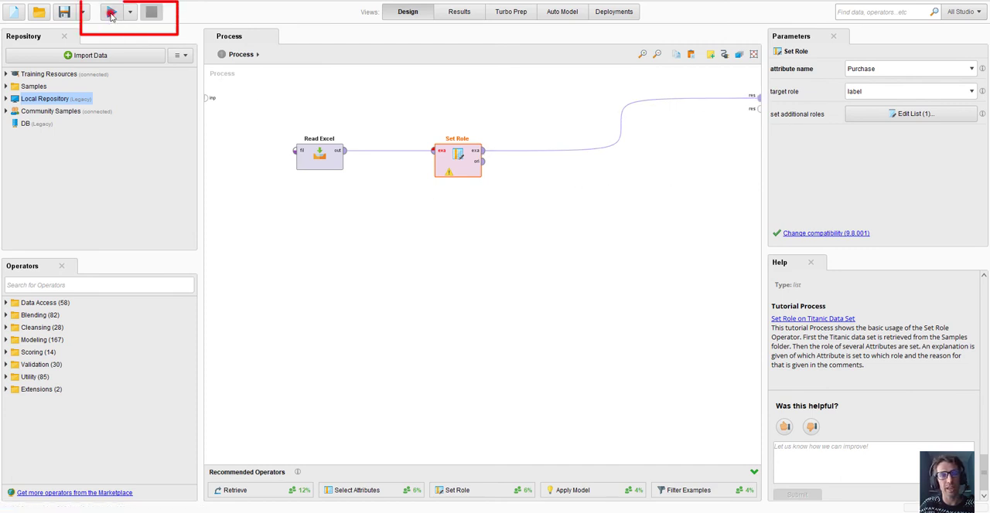
pyautogui.click(110, 11)
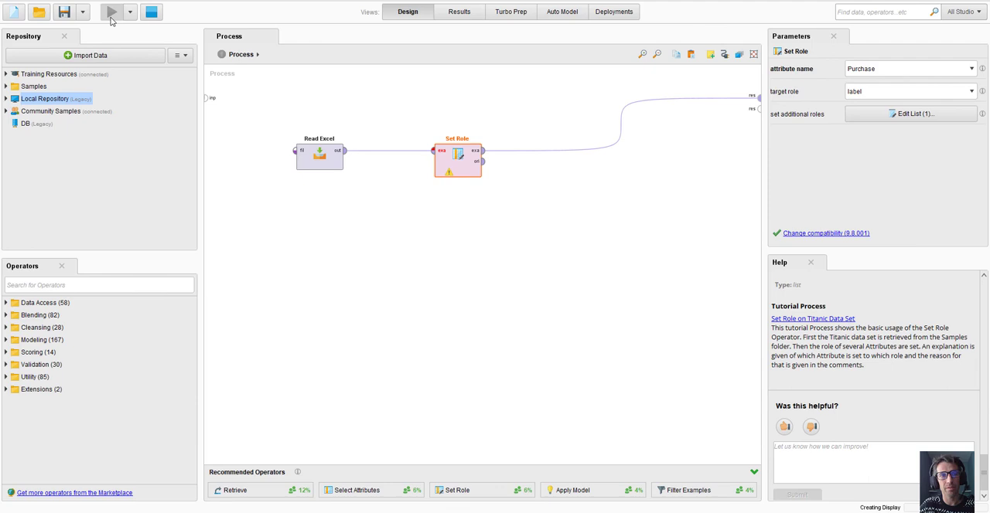
pyautogui.click(111, 11)
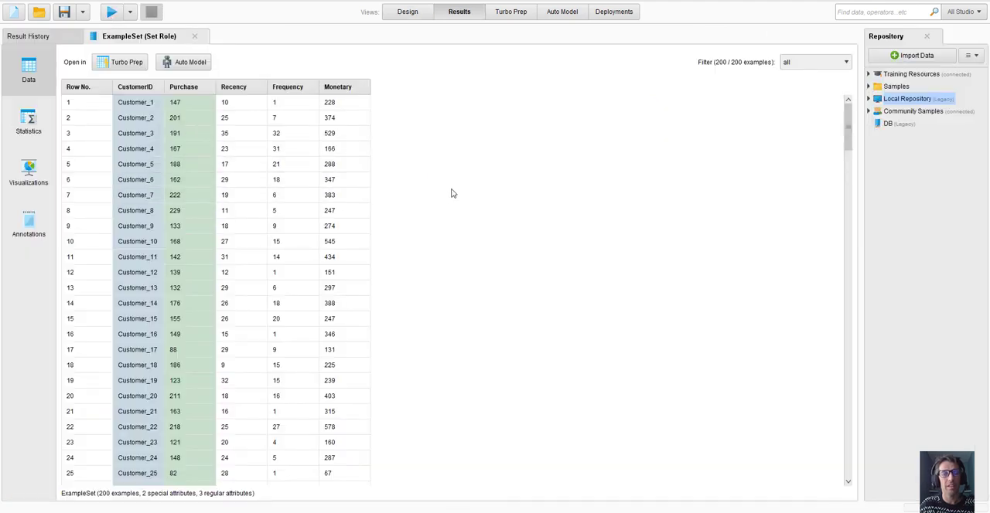
pyautogui.click(408, 12)
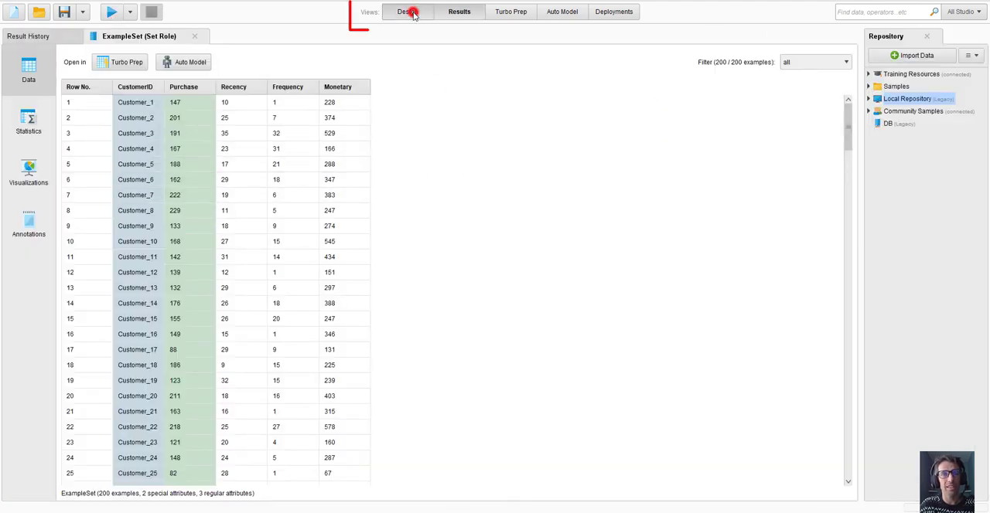
pyautogui.click(460, 11)
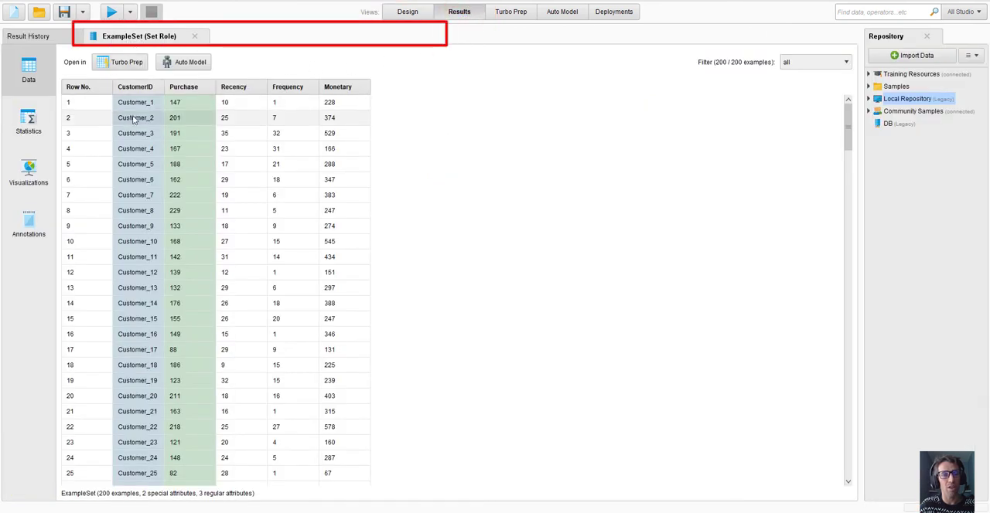
pyautogui.scroll(-3)
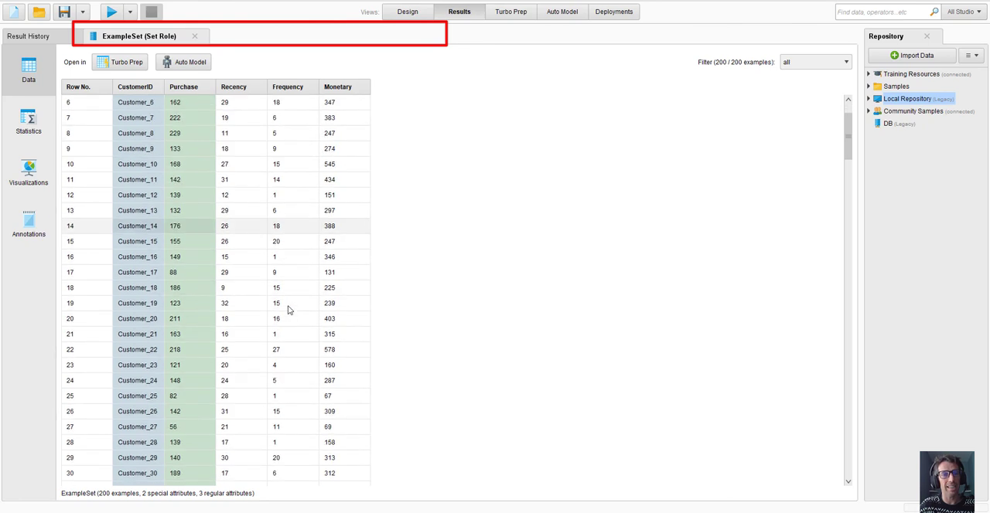
pyautogui.scroll(-3)
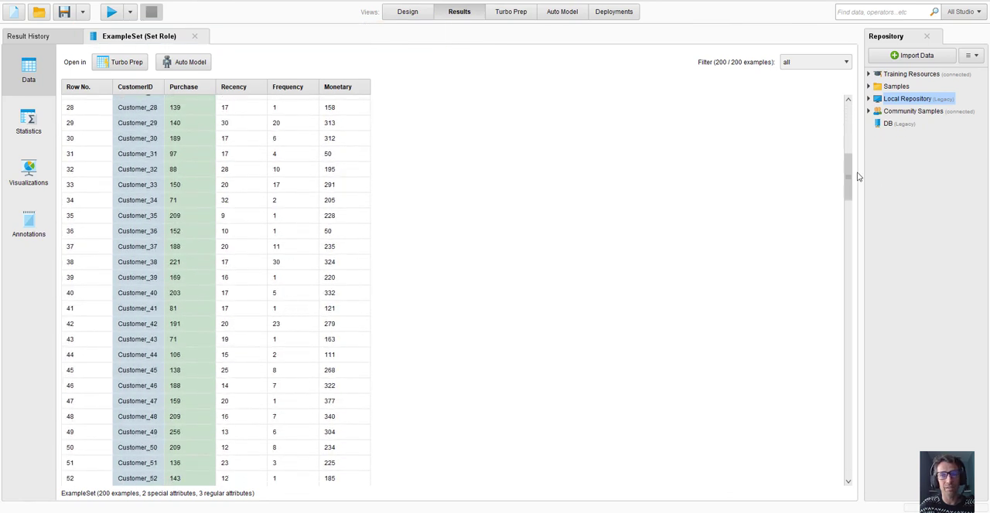
pyautogui.scroll(-3)
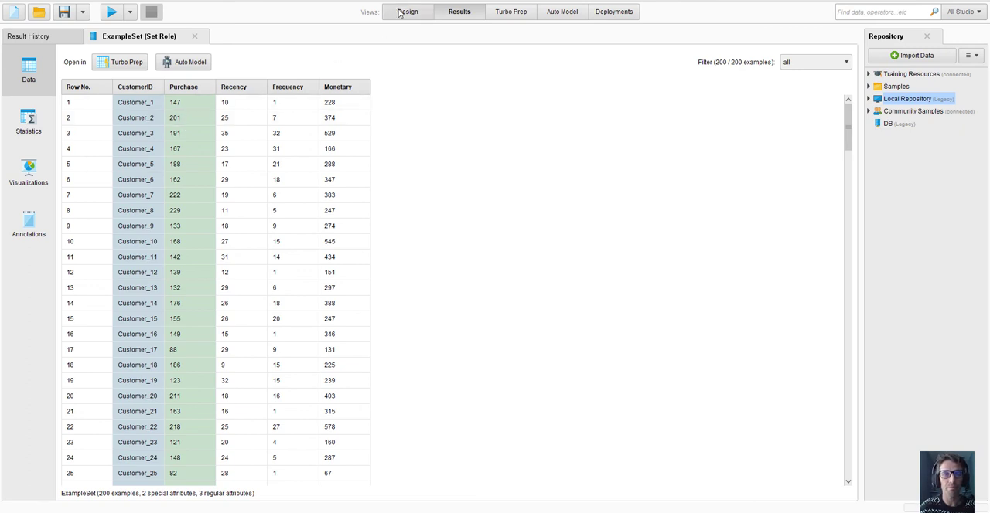
# Back in Design view, search operators for 'regre' and scroll the regression results
pyautogui.click(408, 12)
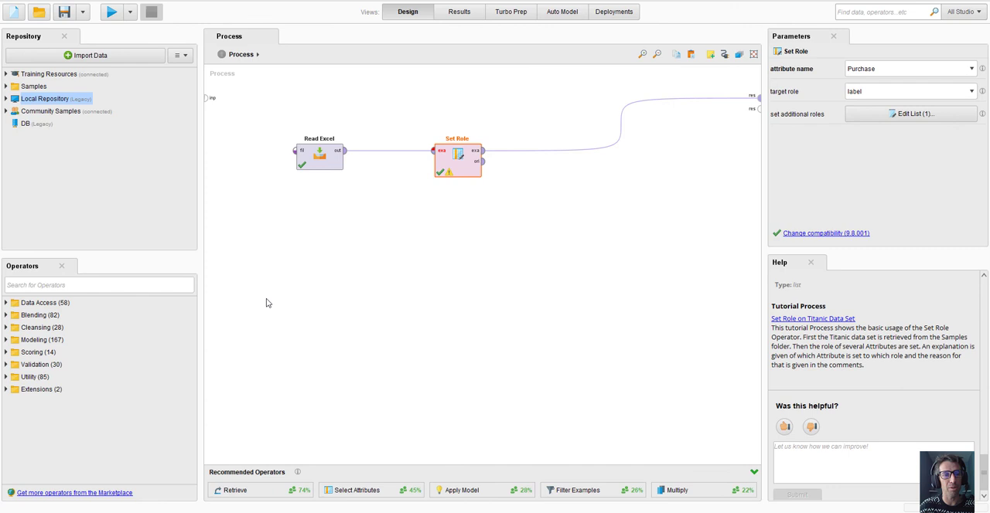
pyautogui.click(99, 285)
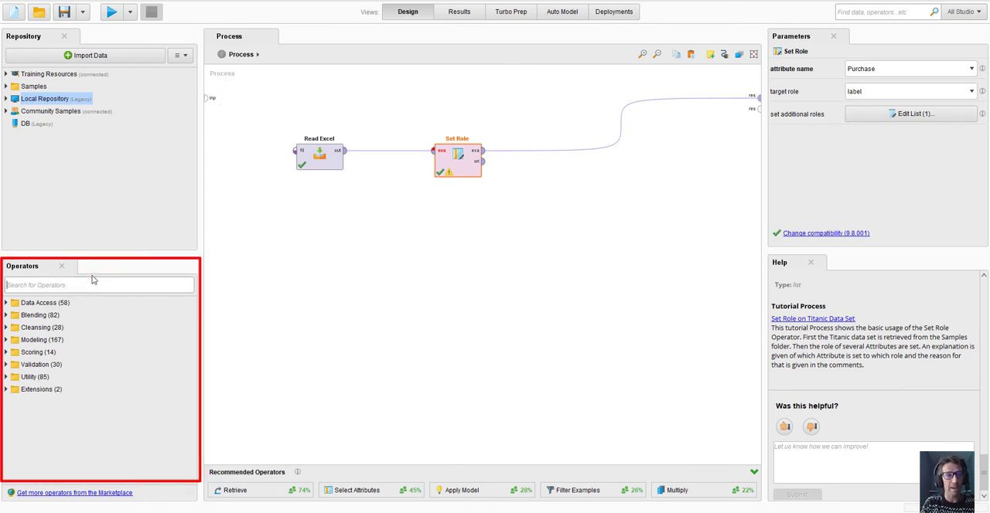
pyautogui.write('regre')
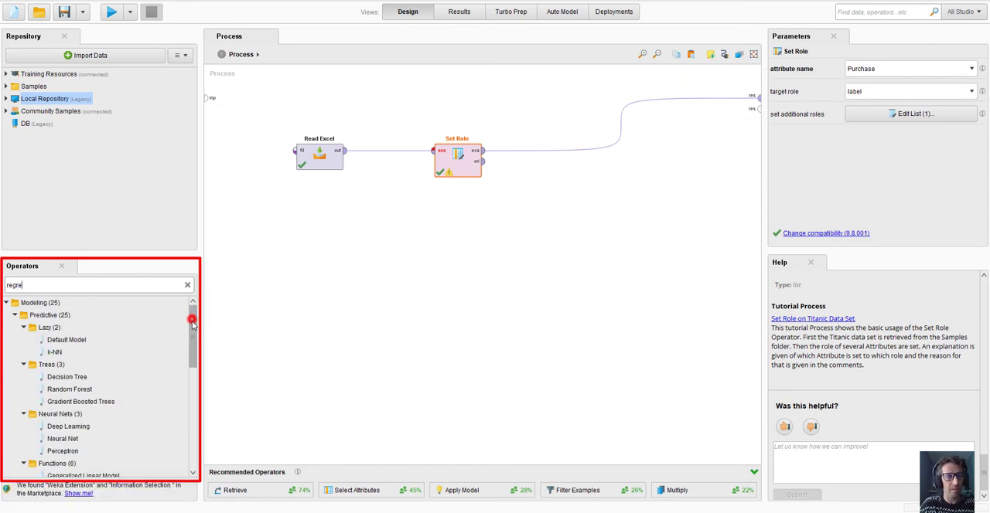
pyautogui.scroll(-3)
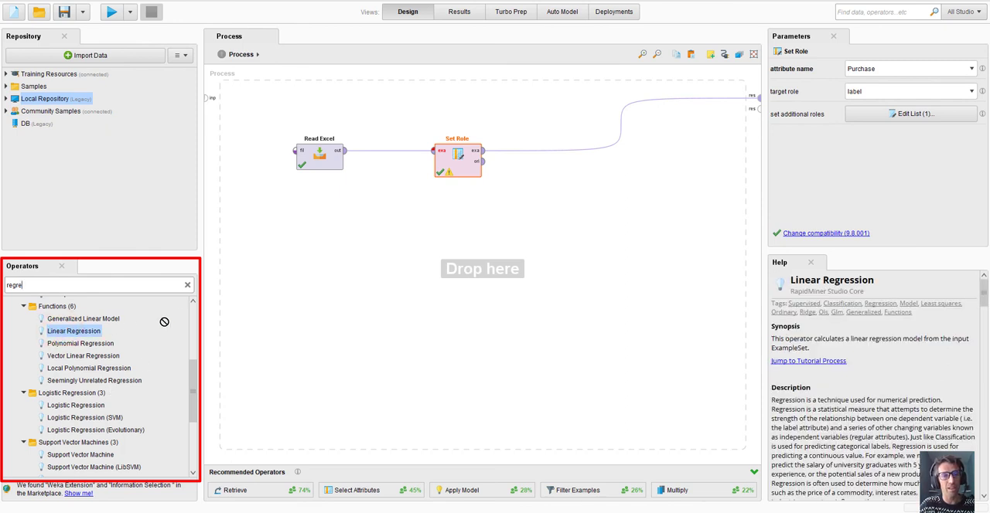
pyautogui.moveTo(576, 152)
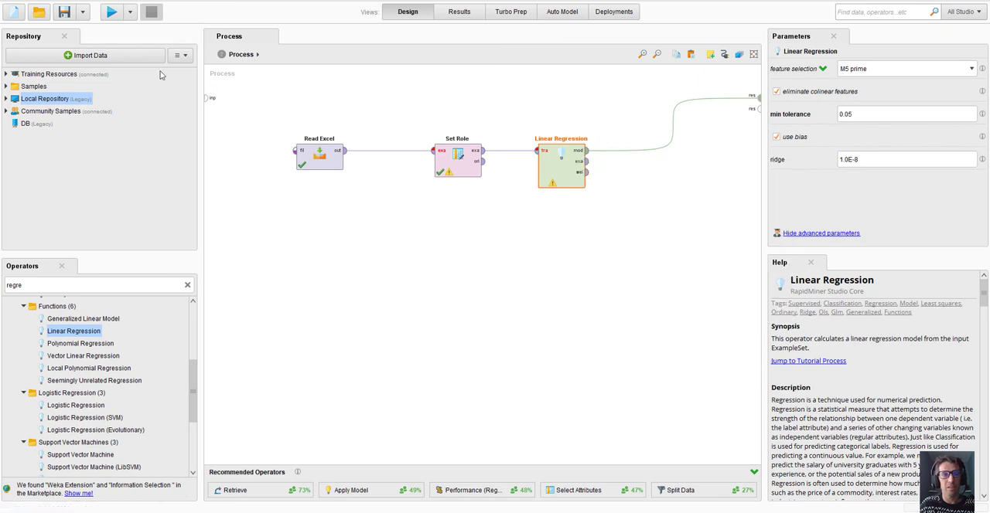
pyautogui.moveTo(111, 14)
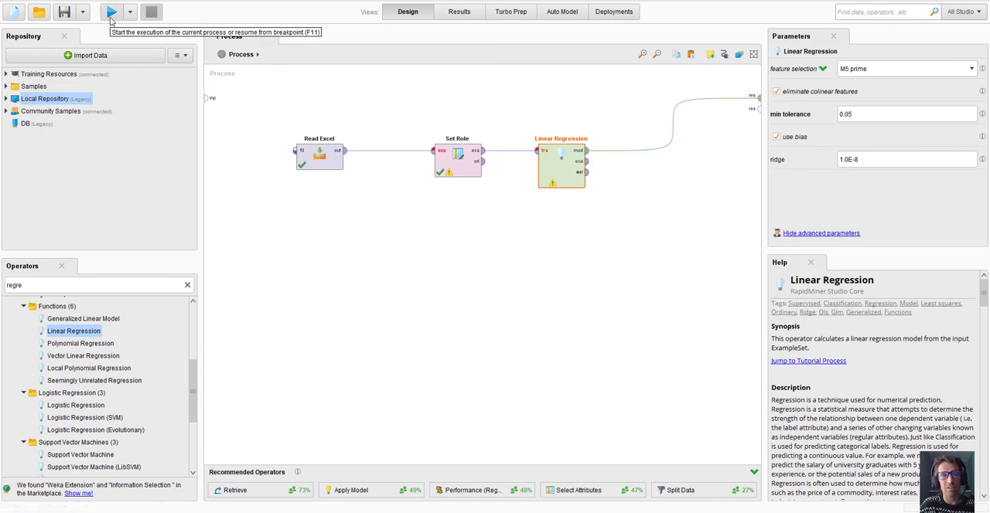
# Run the Read Excel, Set Role, Linear Regression process to get the coefficients
pyautogui.click(111, 10)
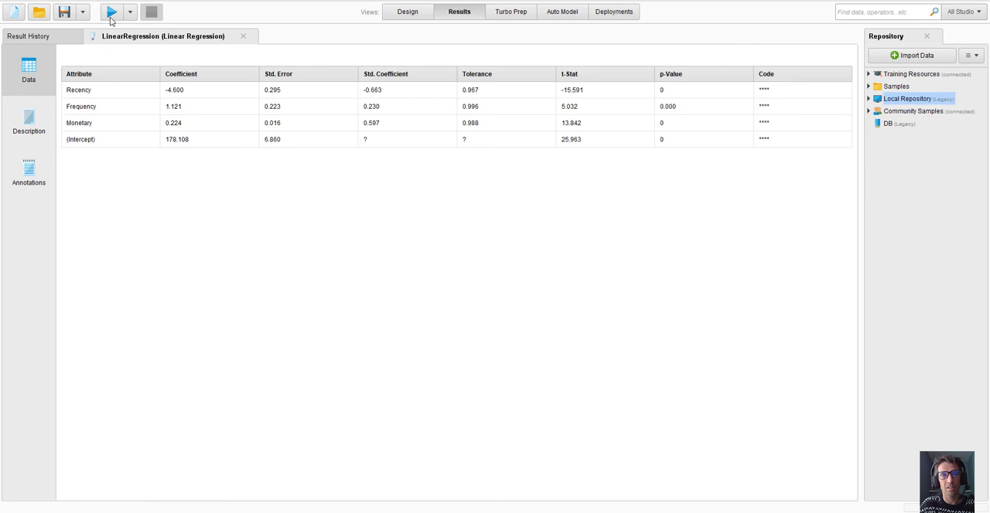
pyautogui.moveTo(463, 19)
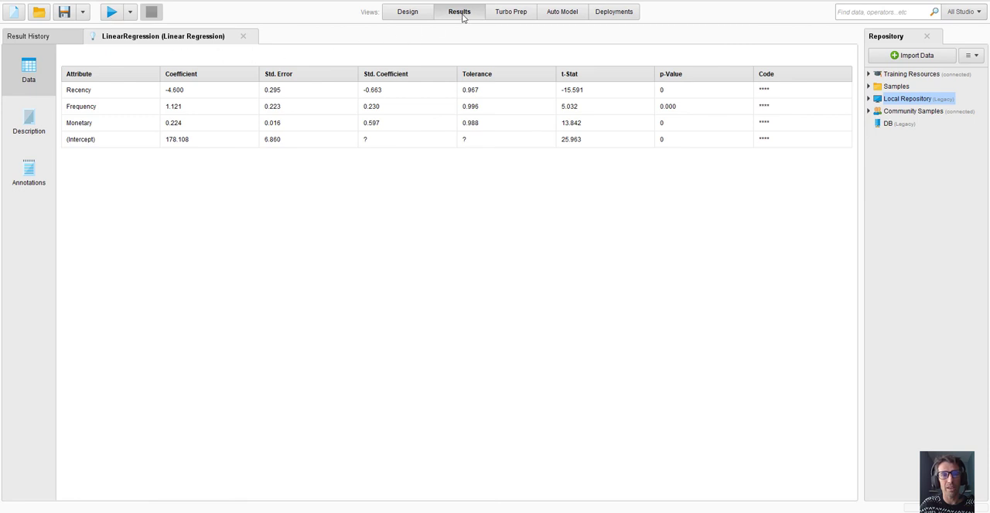
pyautogui.moveTo(161, 43)
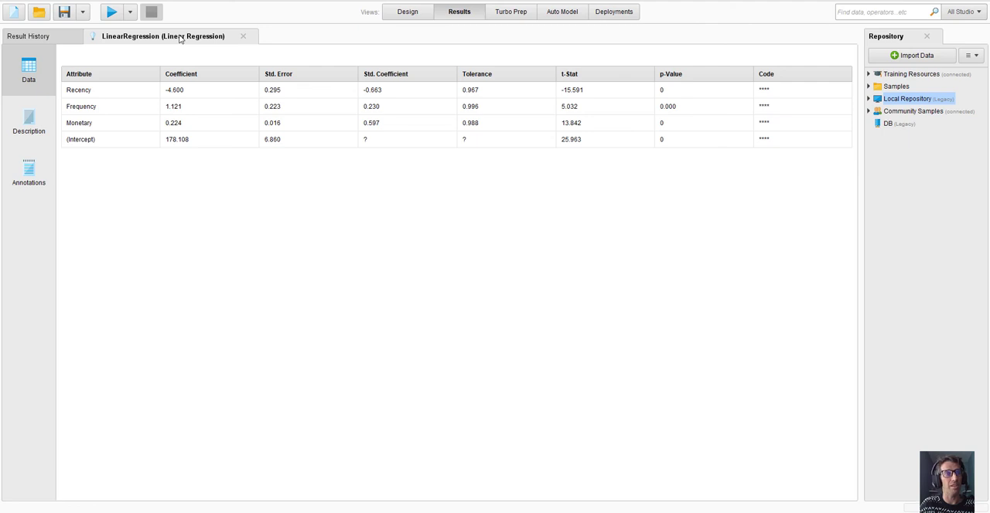
pyautogui.moveTo(164, 36)
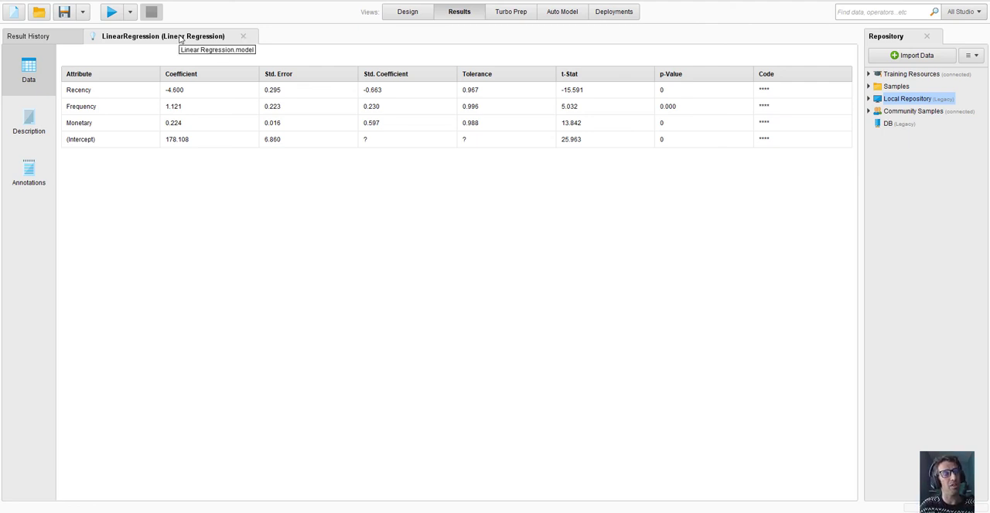
pyautogui.moveTo(145, 184)
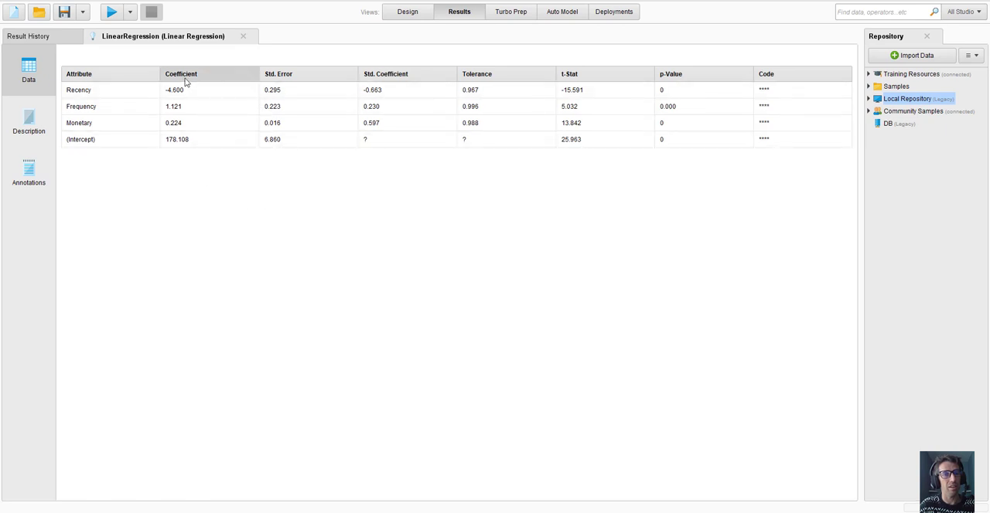
pyautogui.moveTo(99, 116)
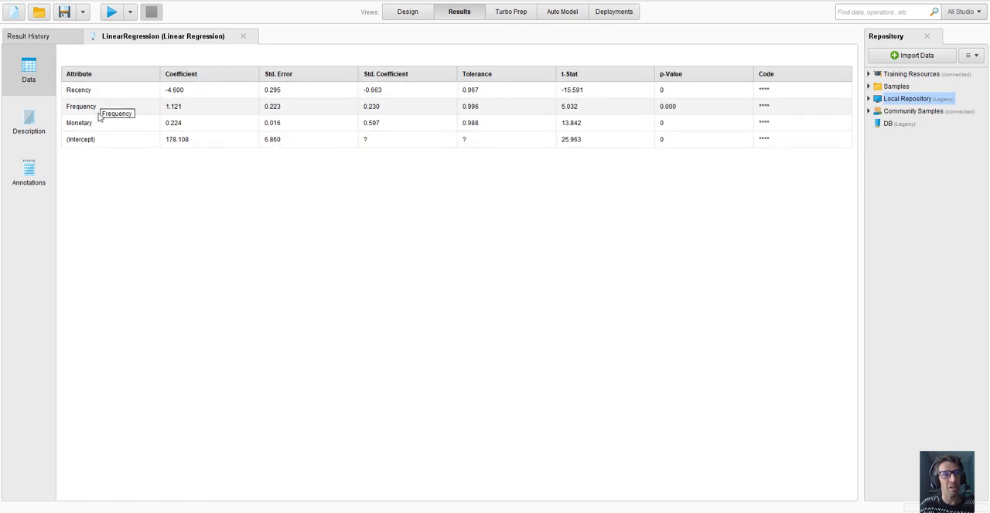
pyautogui.moveTo(92, 123)
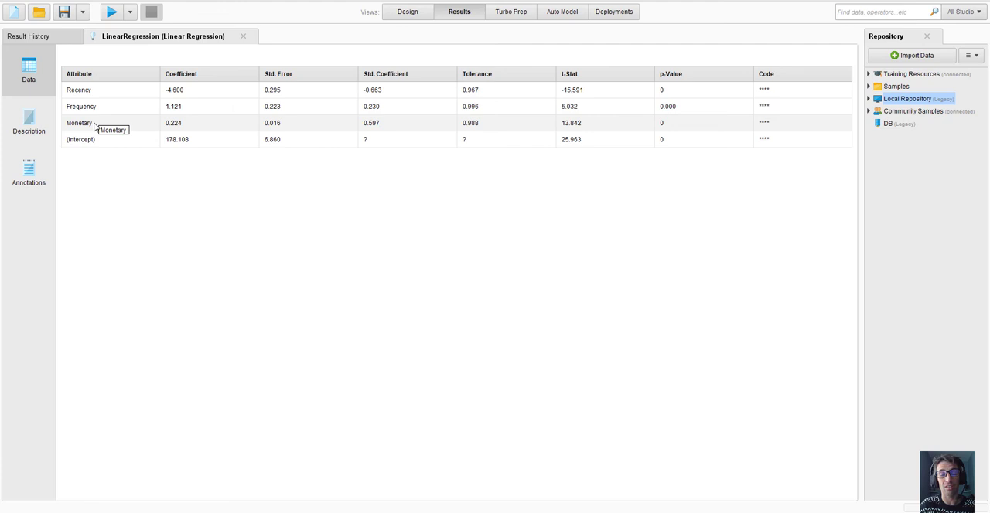
pyautogui.moveTo(193, 93)
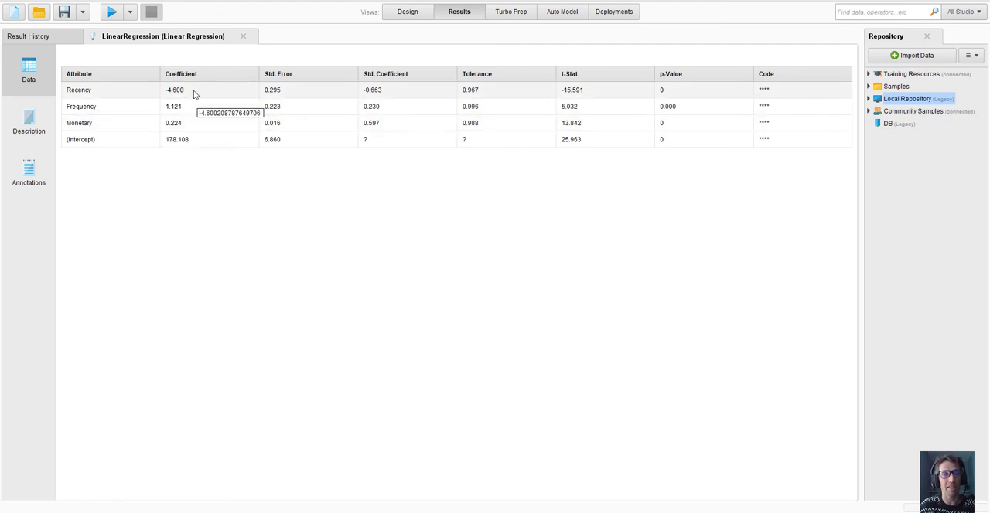
pyautogui.moveTo(193, 106)
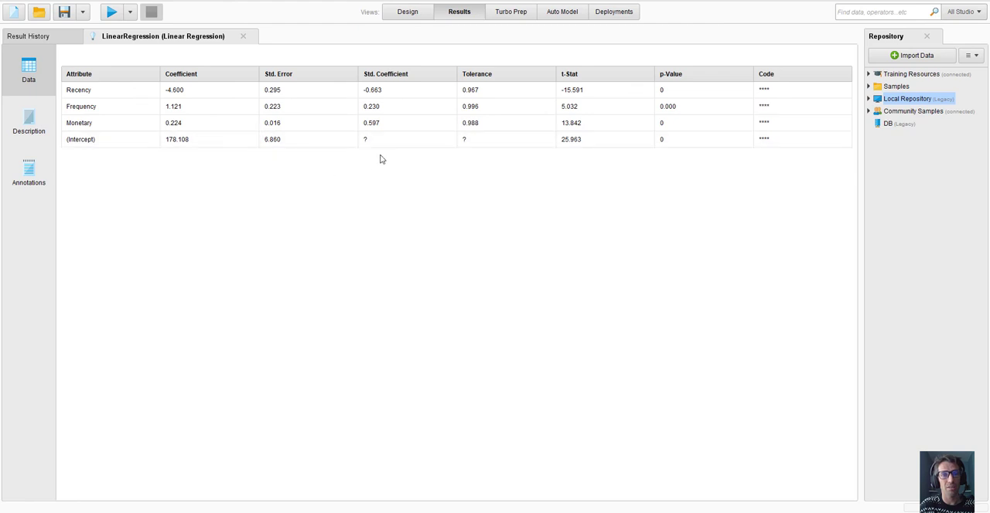
pyautogui.moveTo(693, 172)
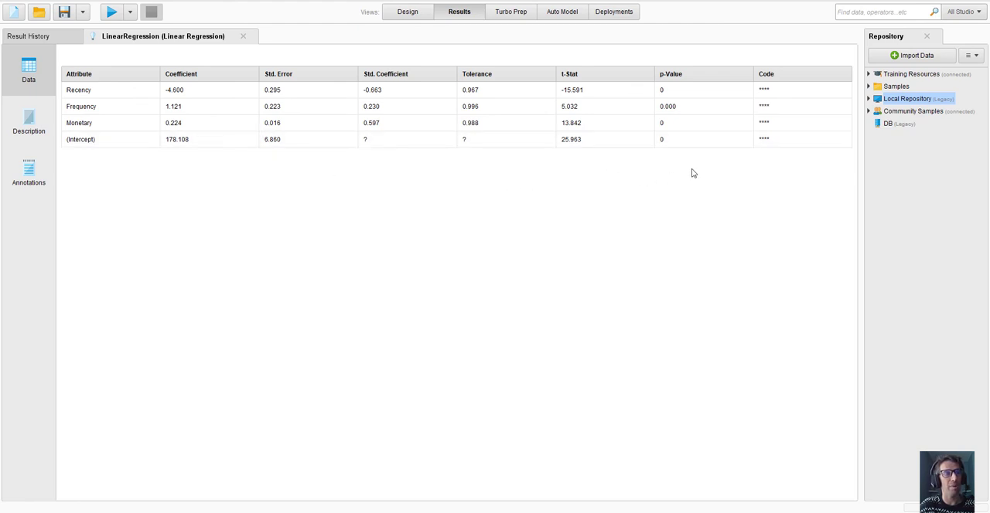
pyautogui.moveTo(407, 12)
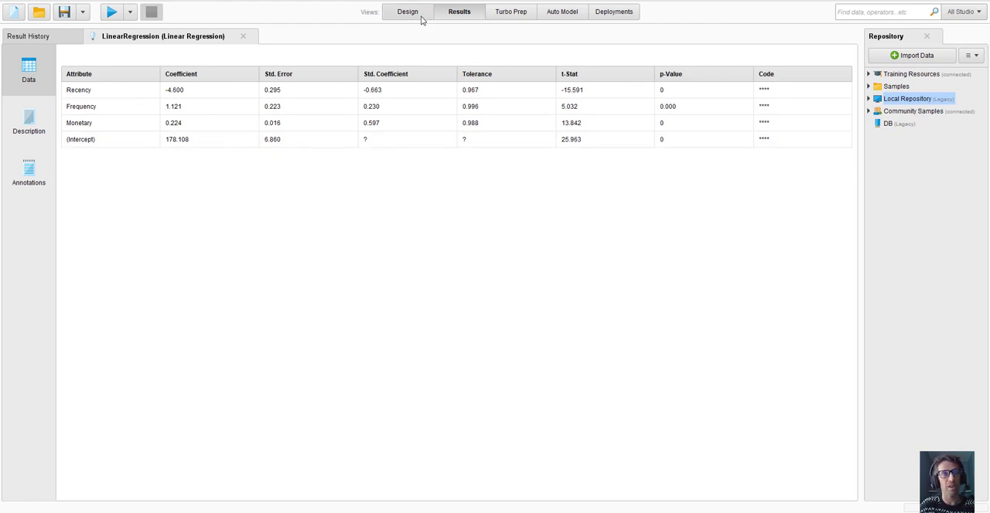
pyautogui.moveTo(408, 11)
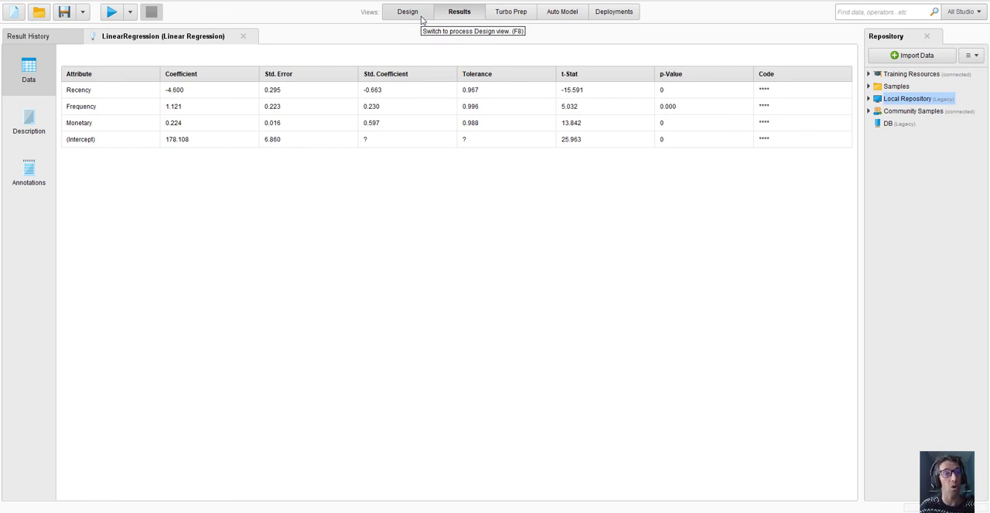
# Switch from Results back to the Design view of the process
pyautogui.click(408, 11)
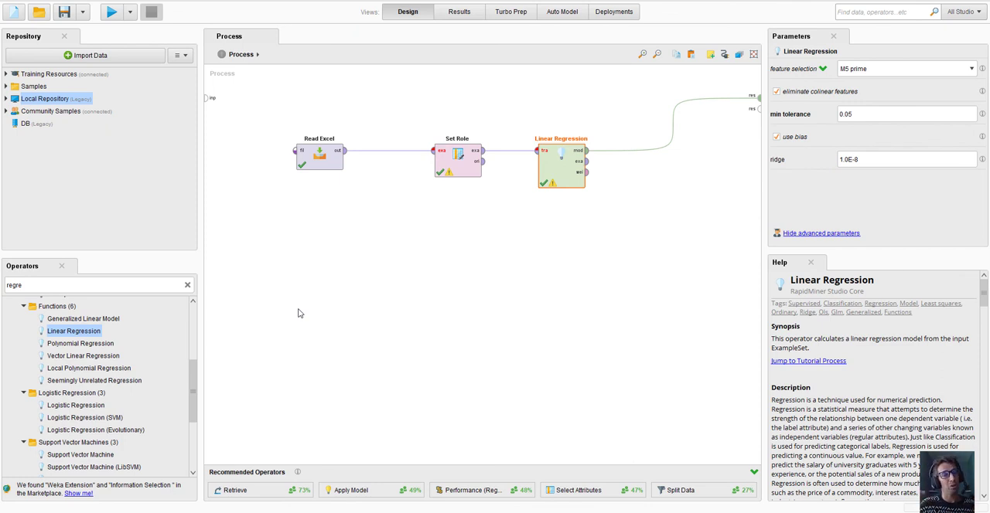
pyautogui.moveTo(352, 245)
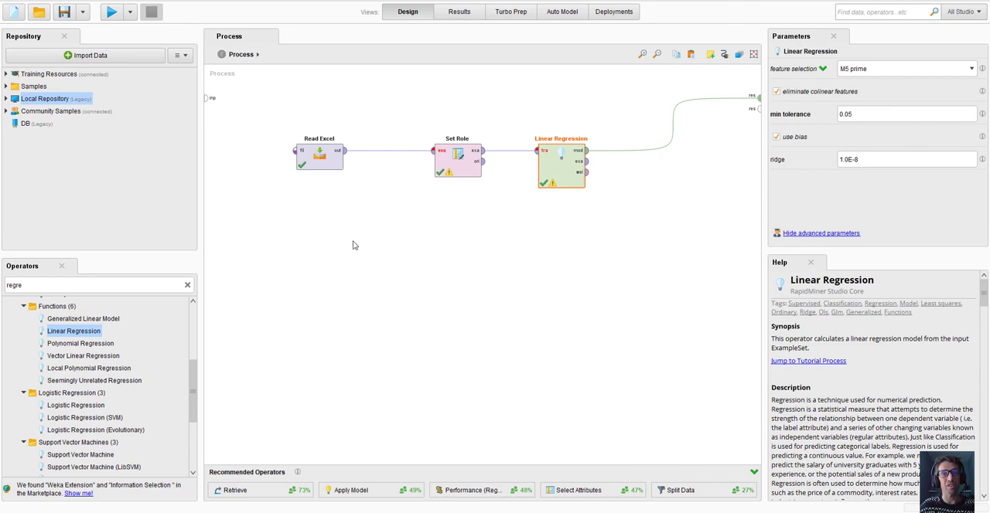